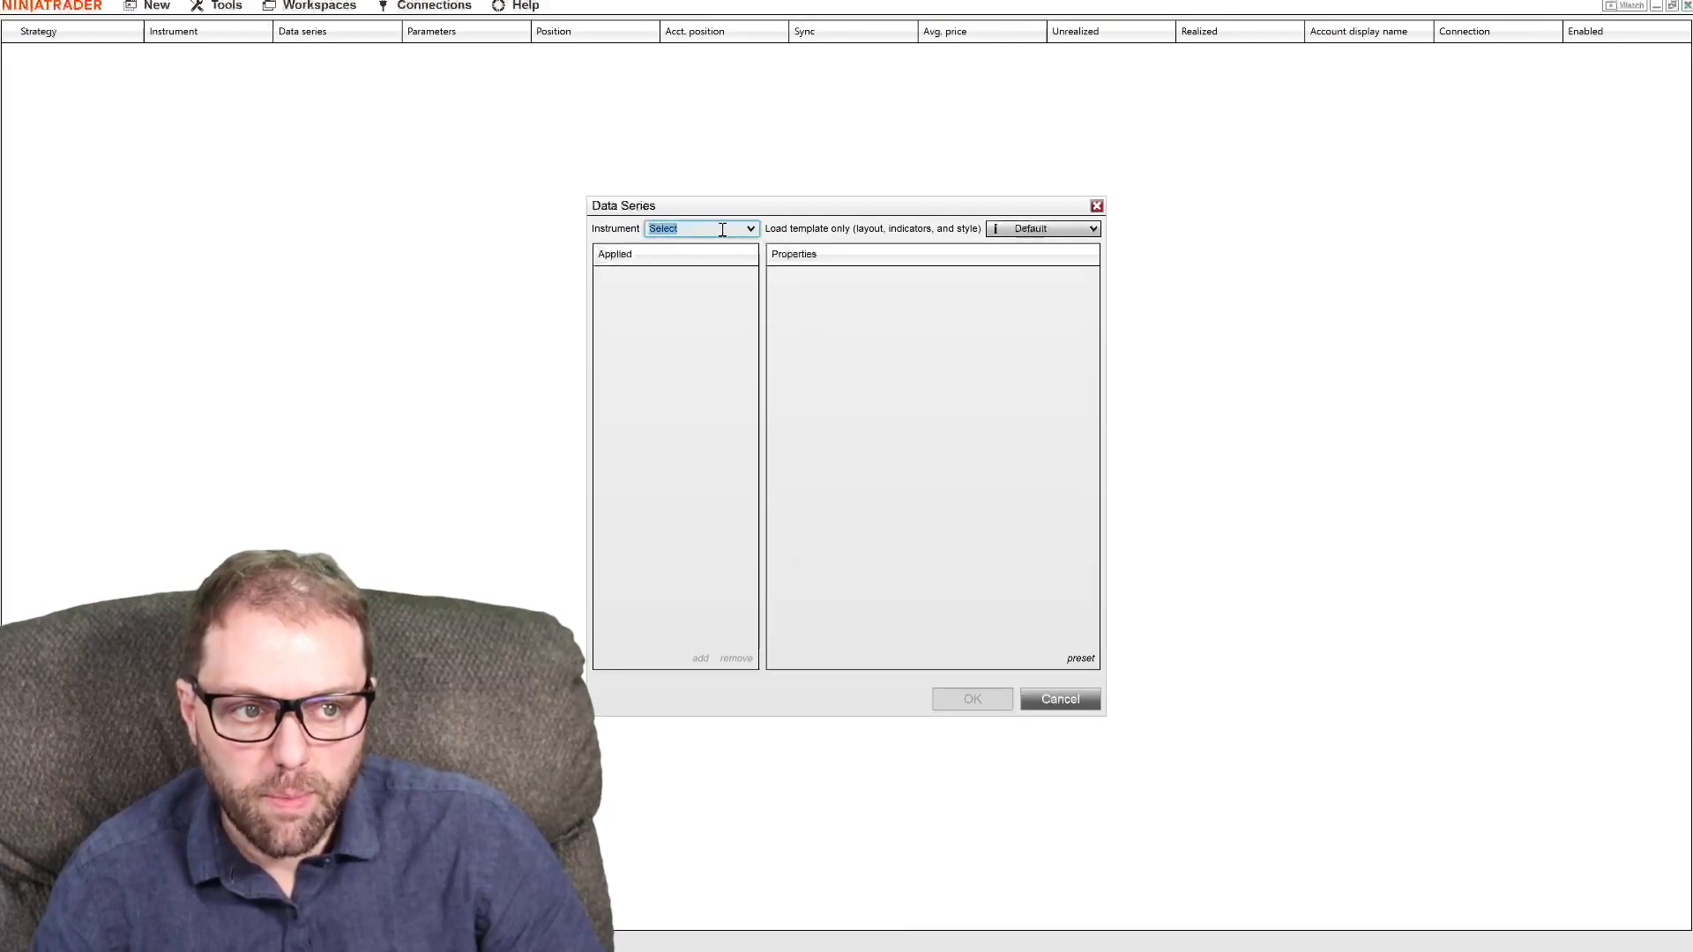
- Search instruments for RUSS and filter the results to futures contracts
text(RUSSELL)
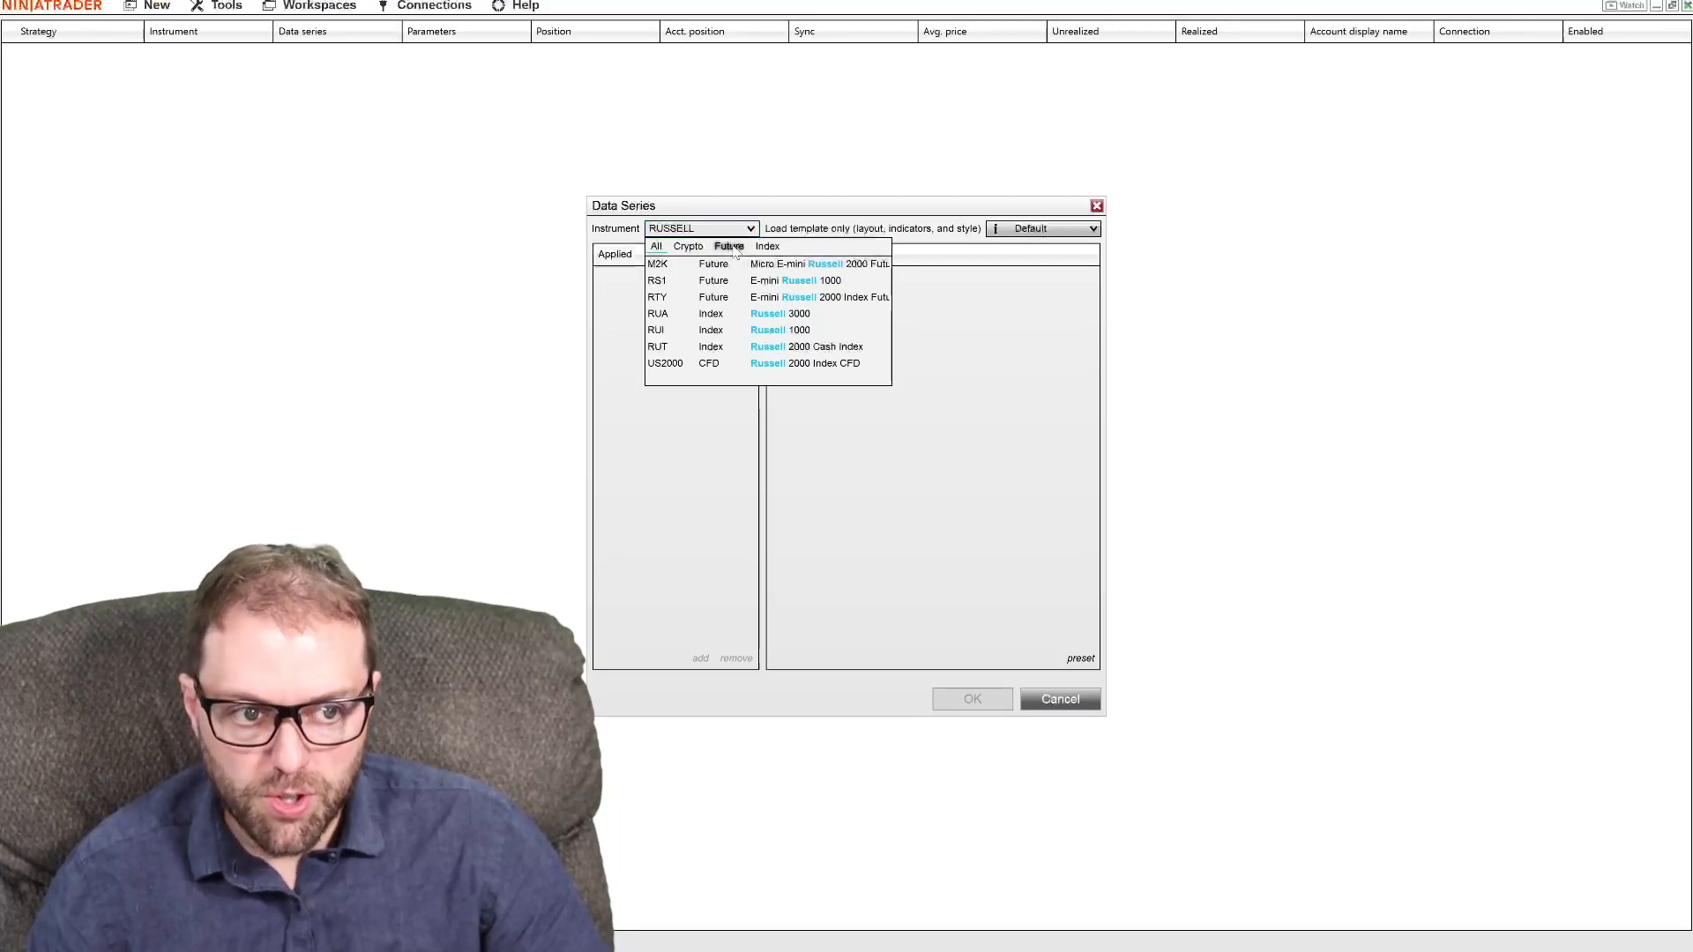
click(729, 246)
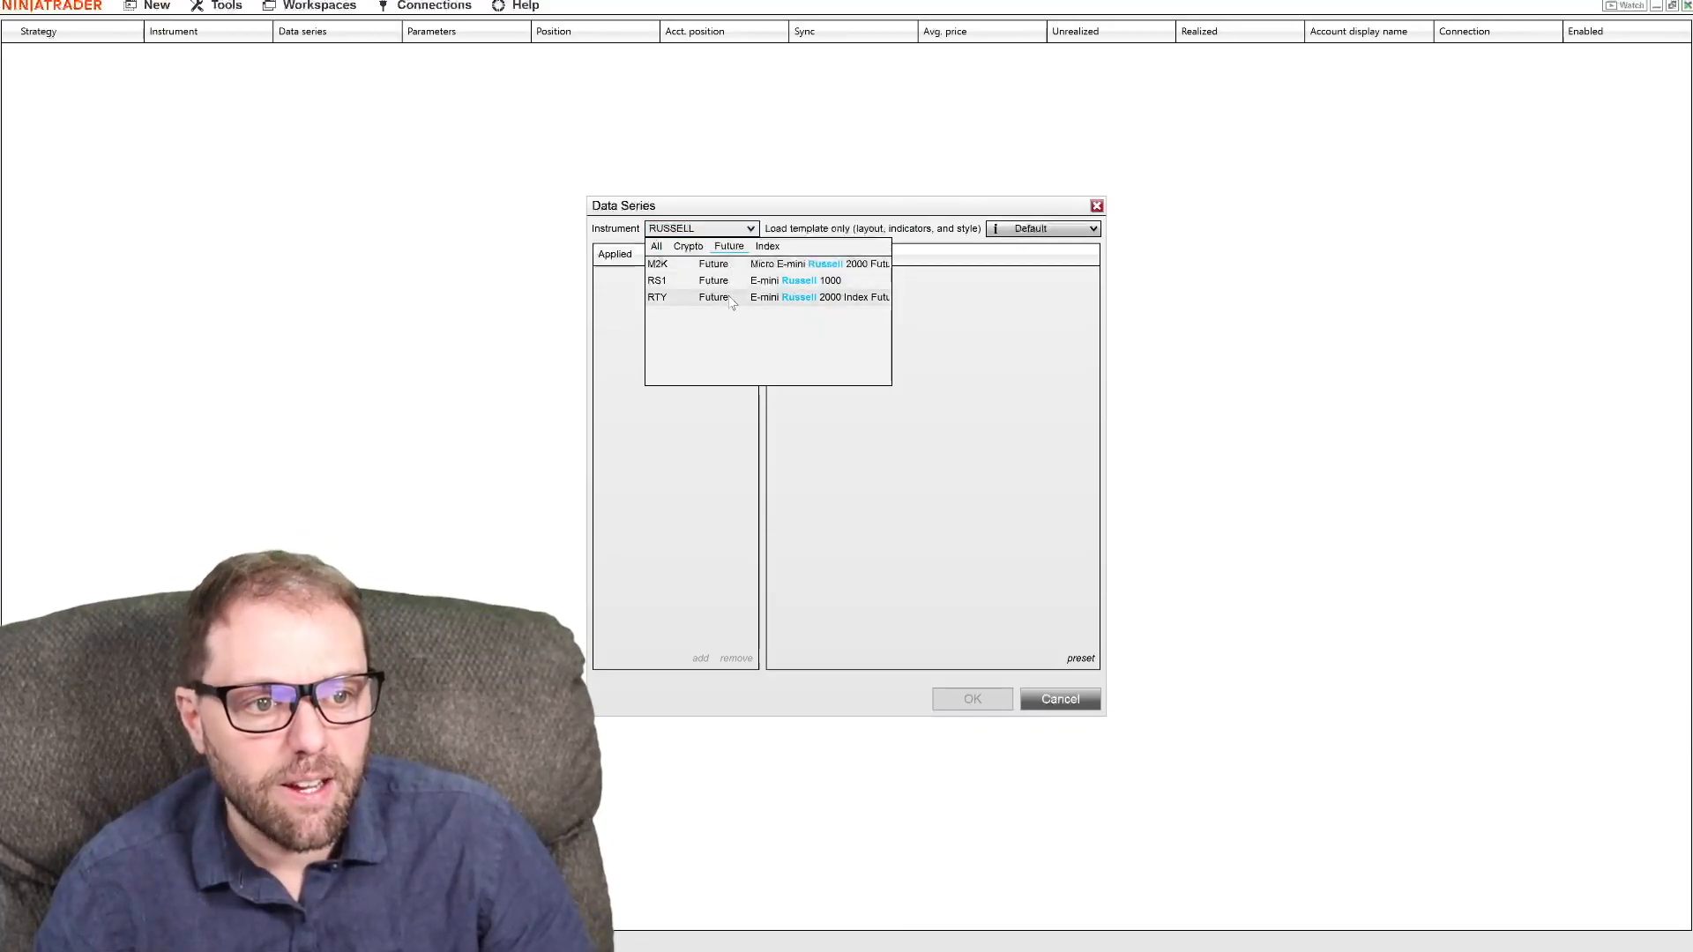
mouse_move(667, 300)
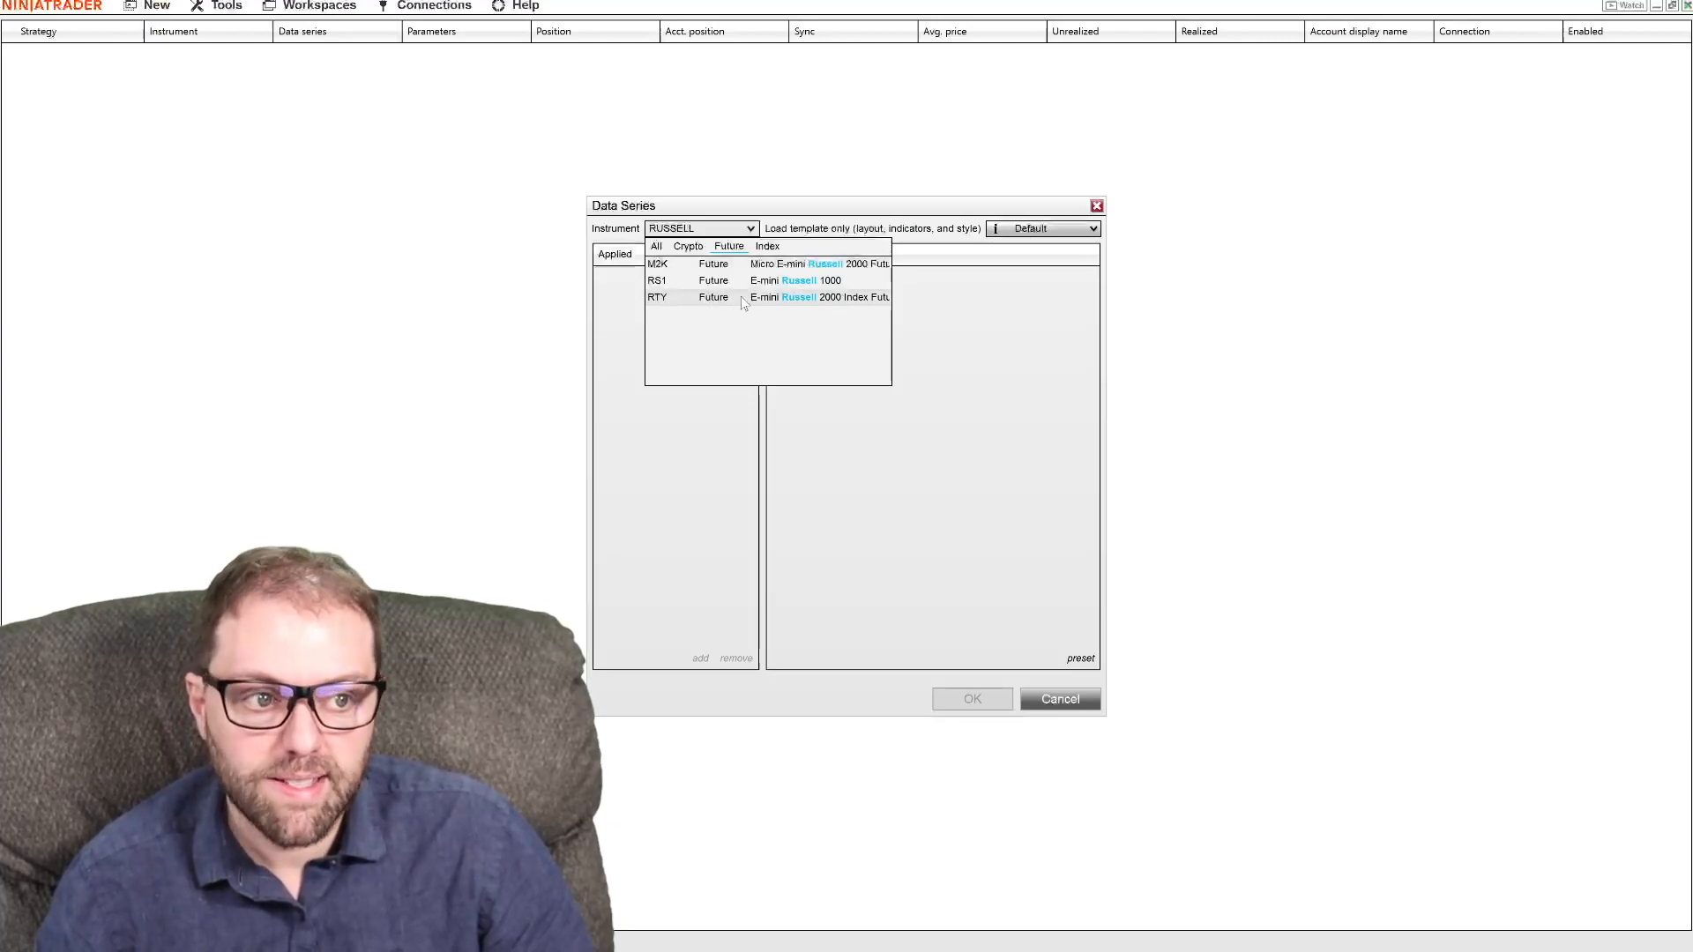
mouse_move(816, 297)
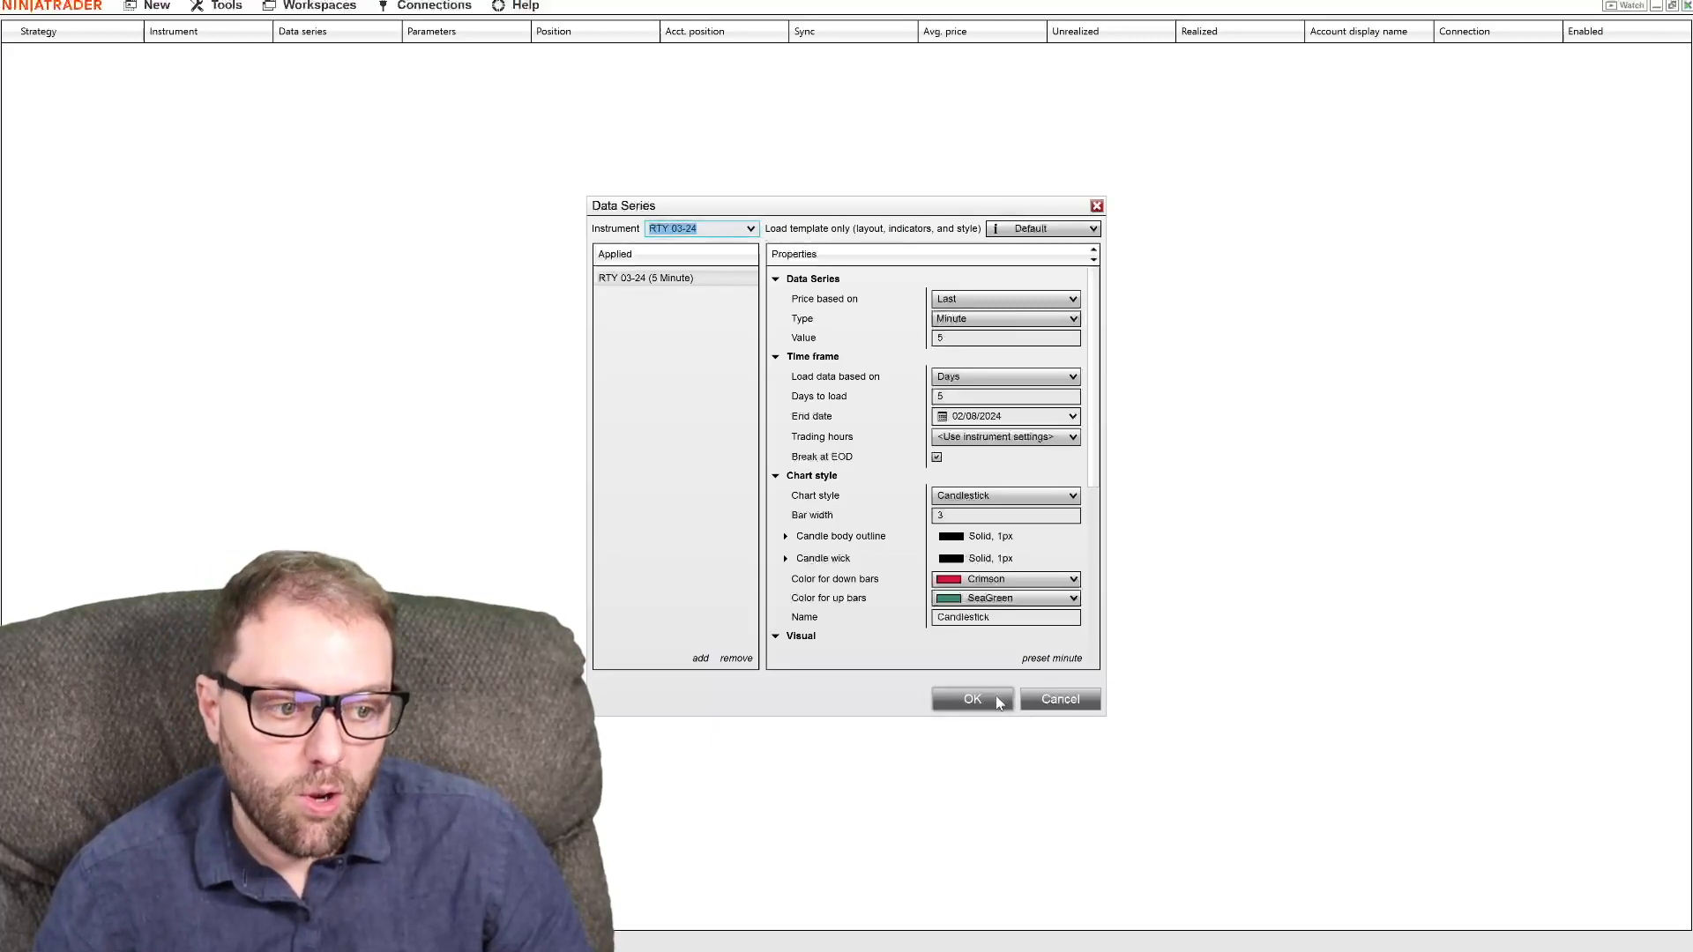
- Create the RTY 03-24 5-minute chart and maximize its window
click(970, 698)
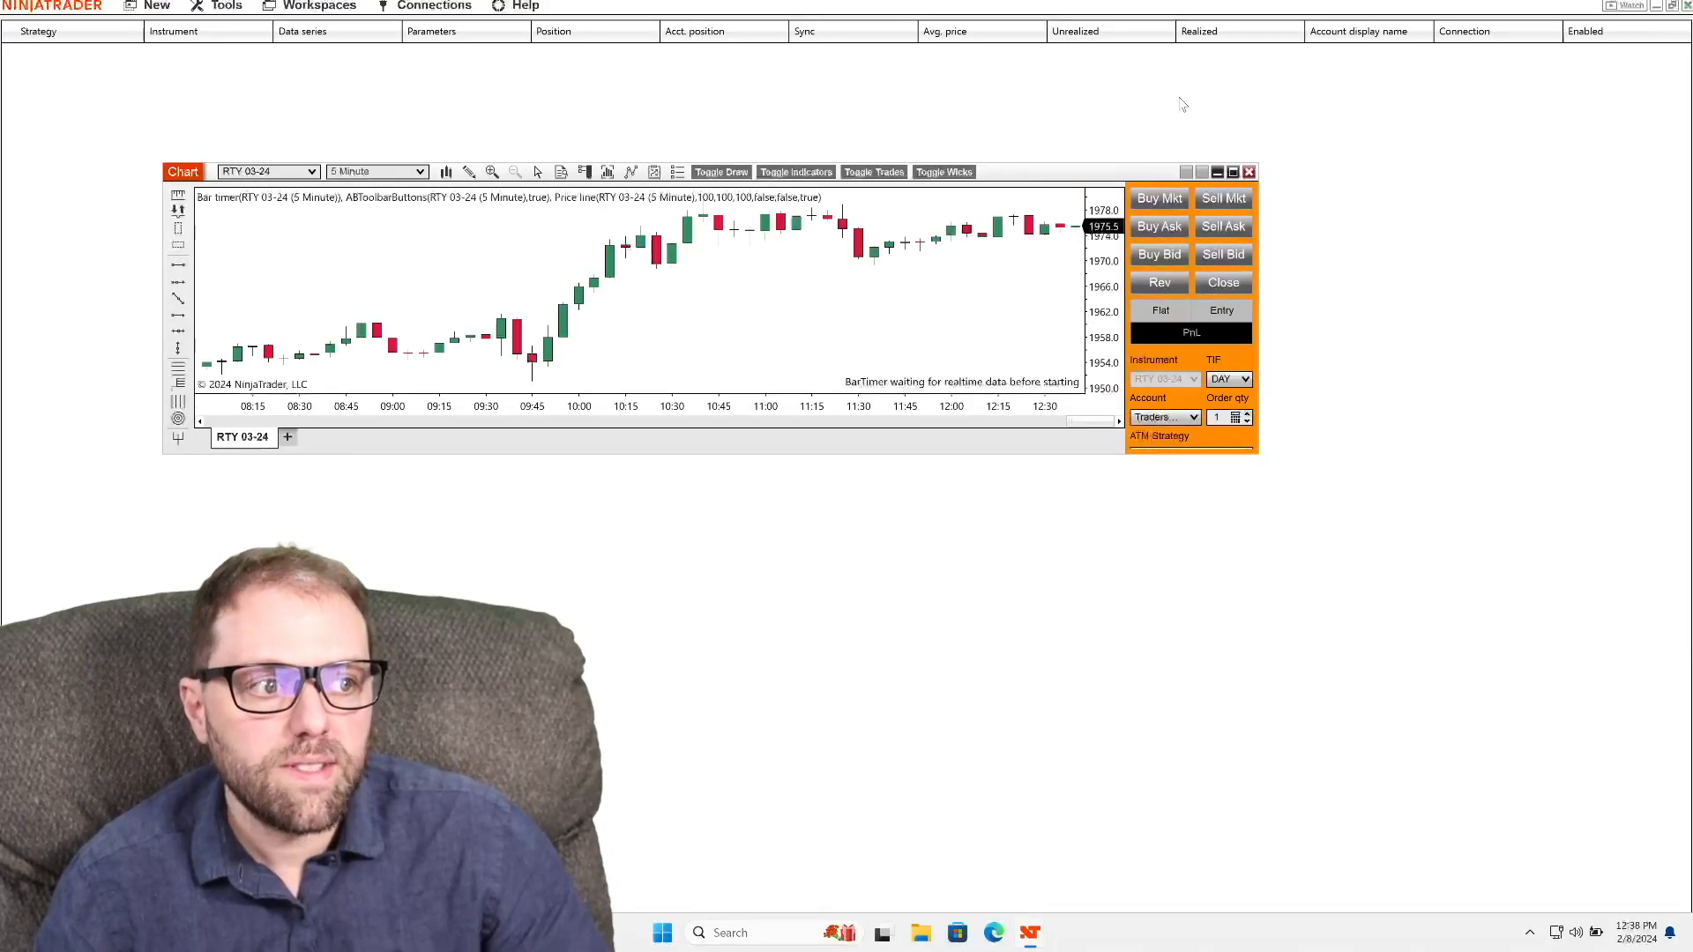
click(1232, 172)
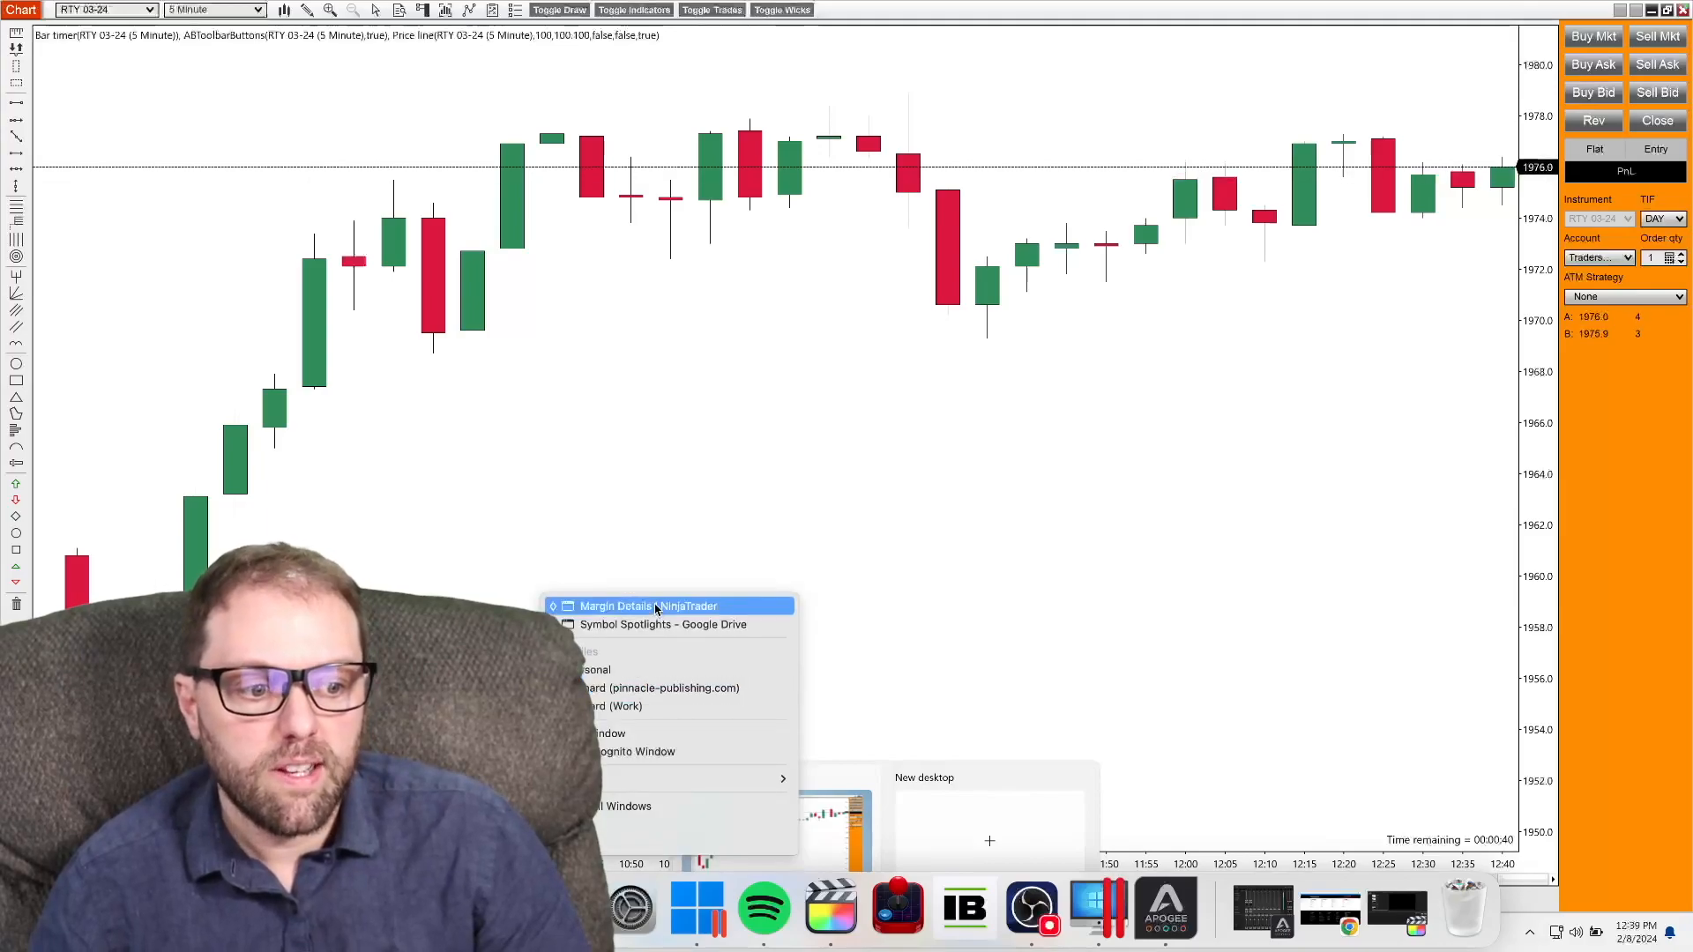
- From the site's Pricing page, go to Low Margins and open View Margins by Market
click(648, 605)
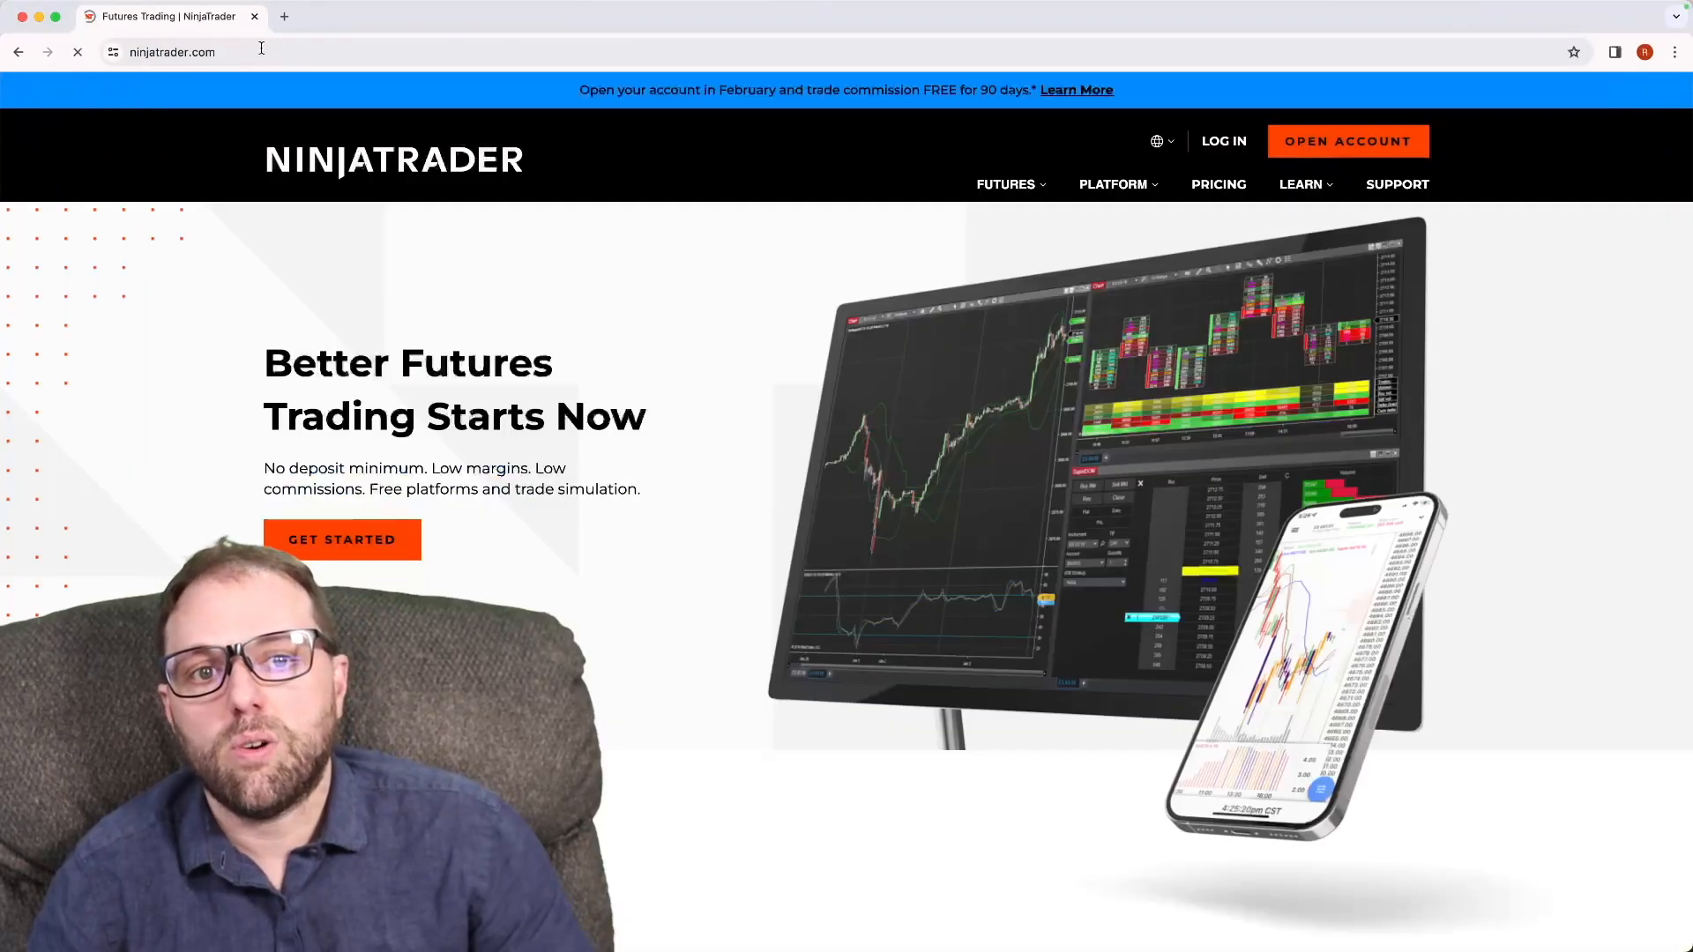
mouse_move(1217, 183)
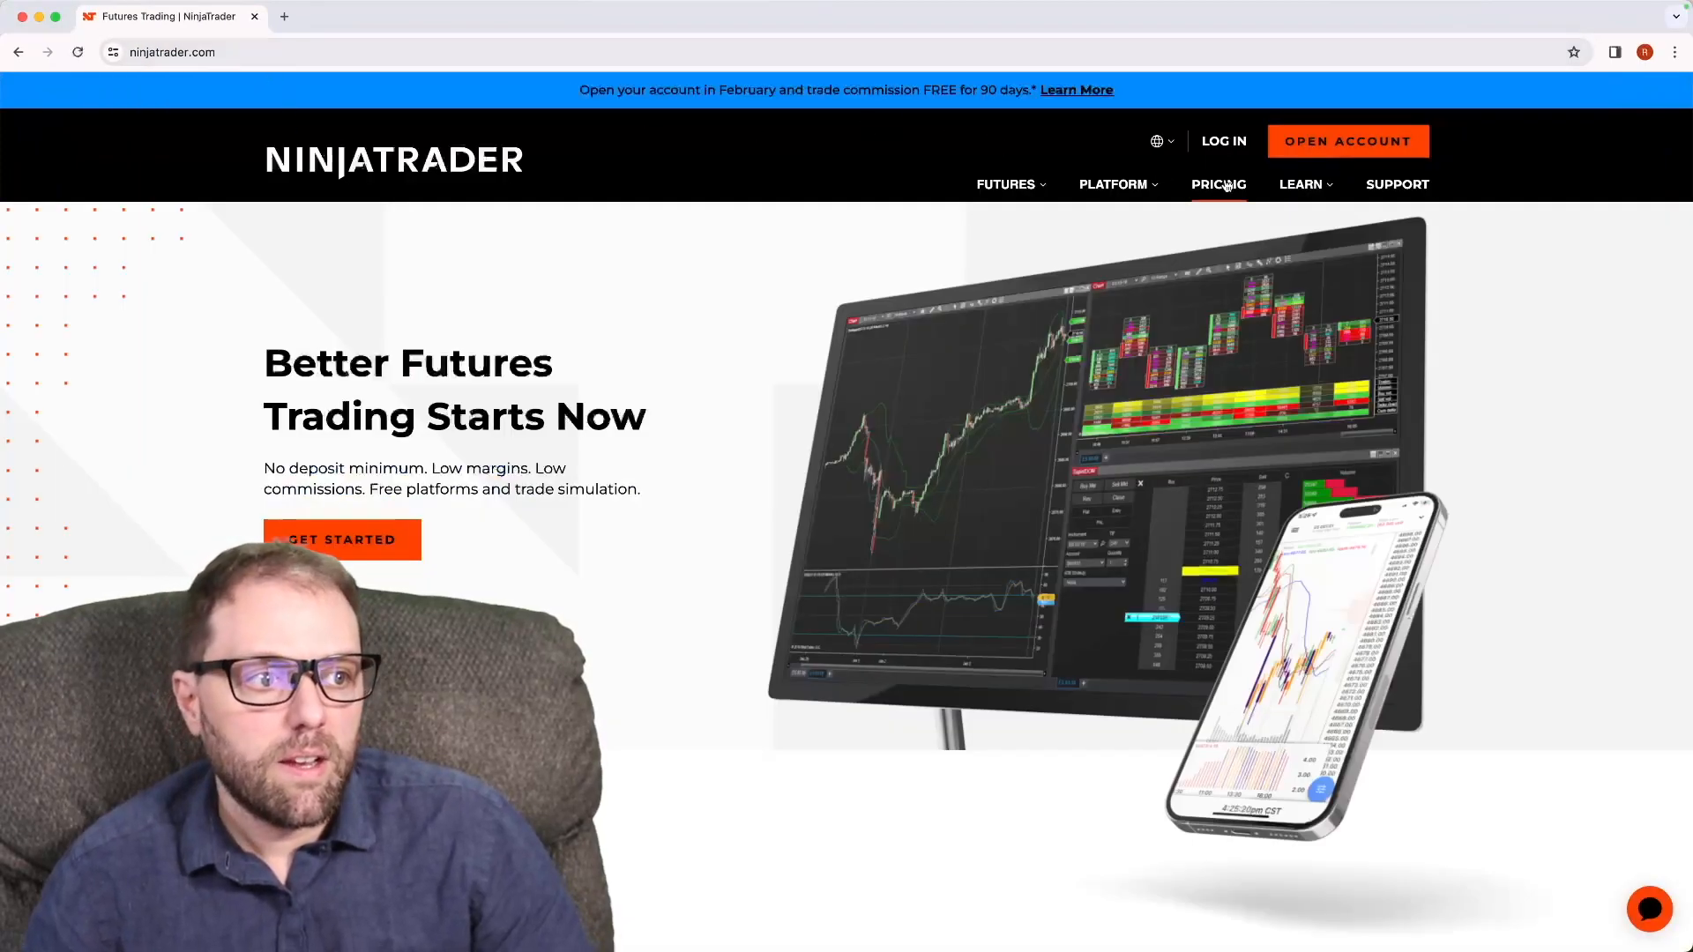
click(1217, 184)
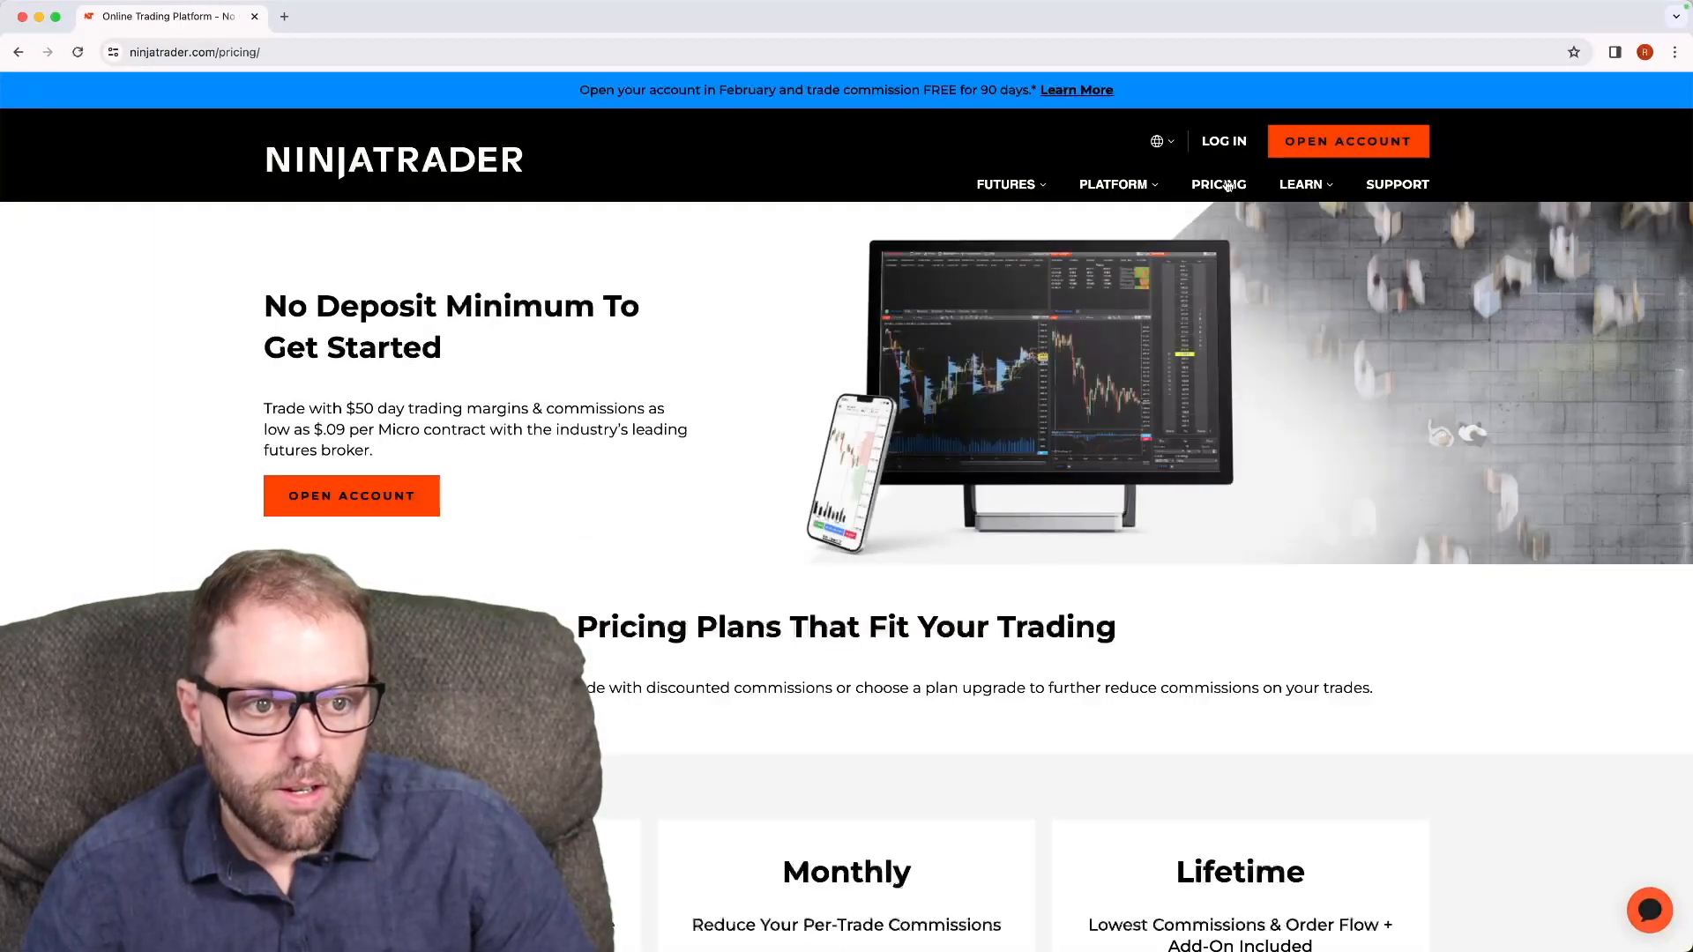
scroll(down, 3)
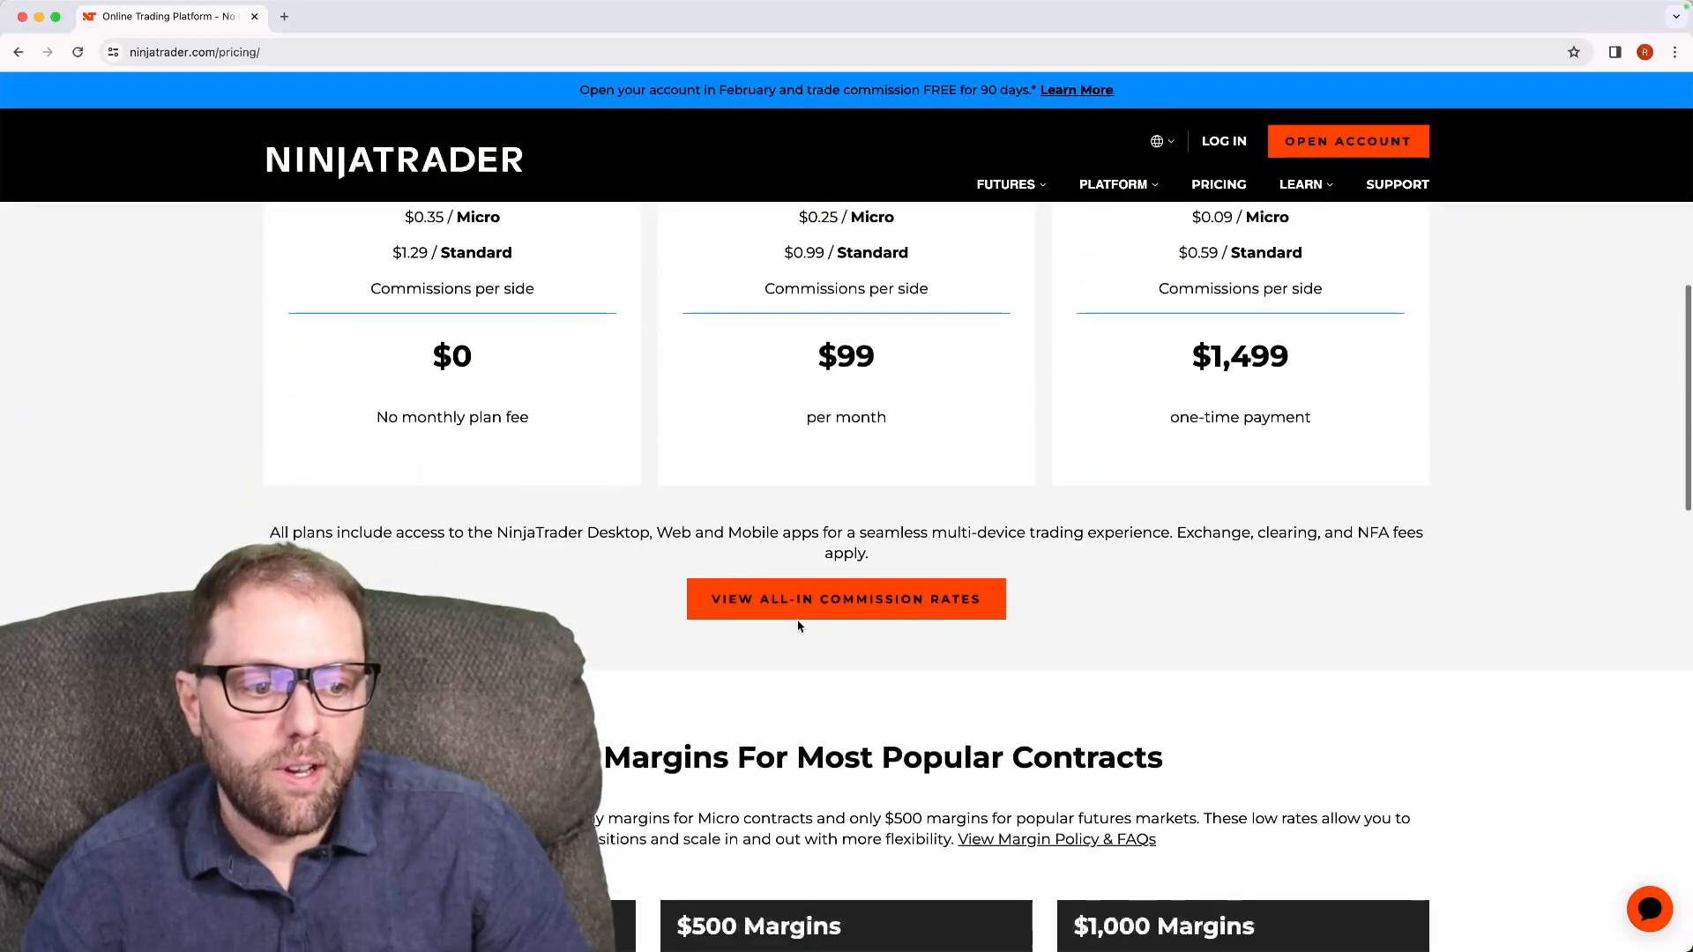
scroll(down, 3)
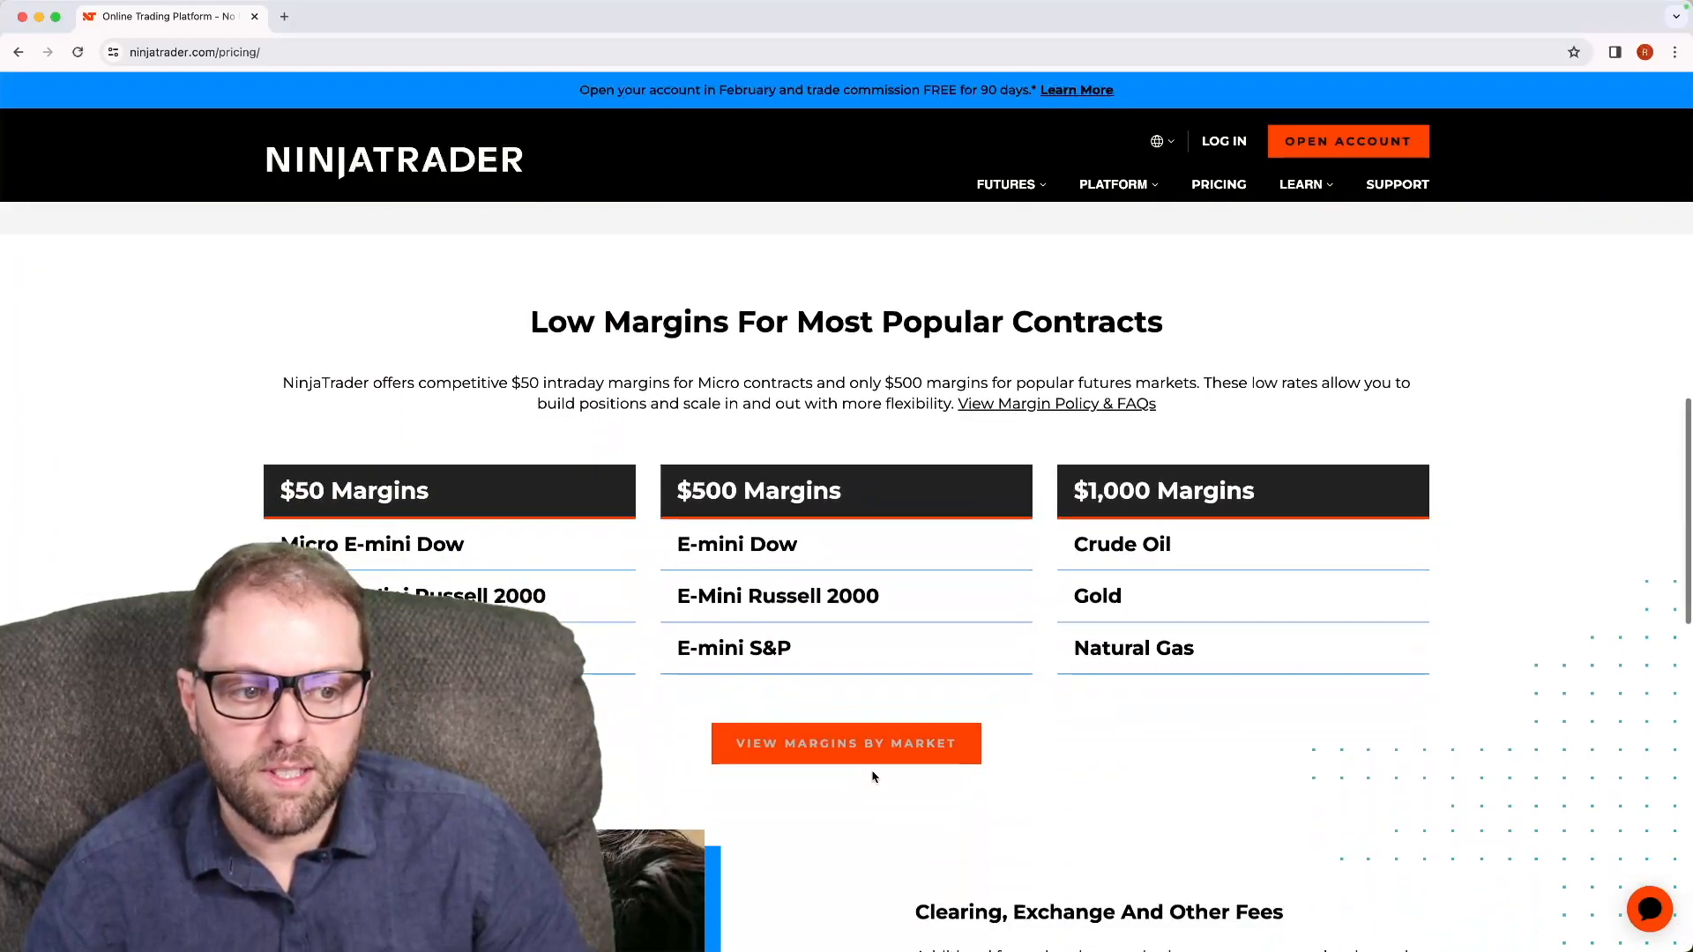
scroll(down, 3)
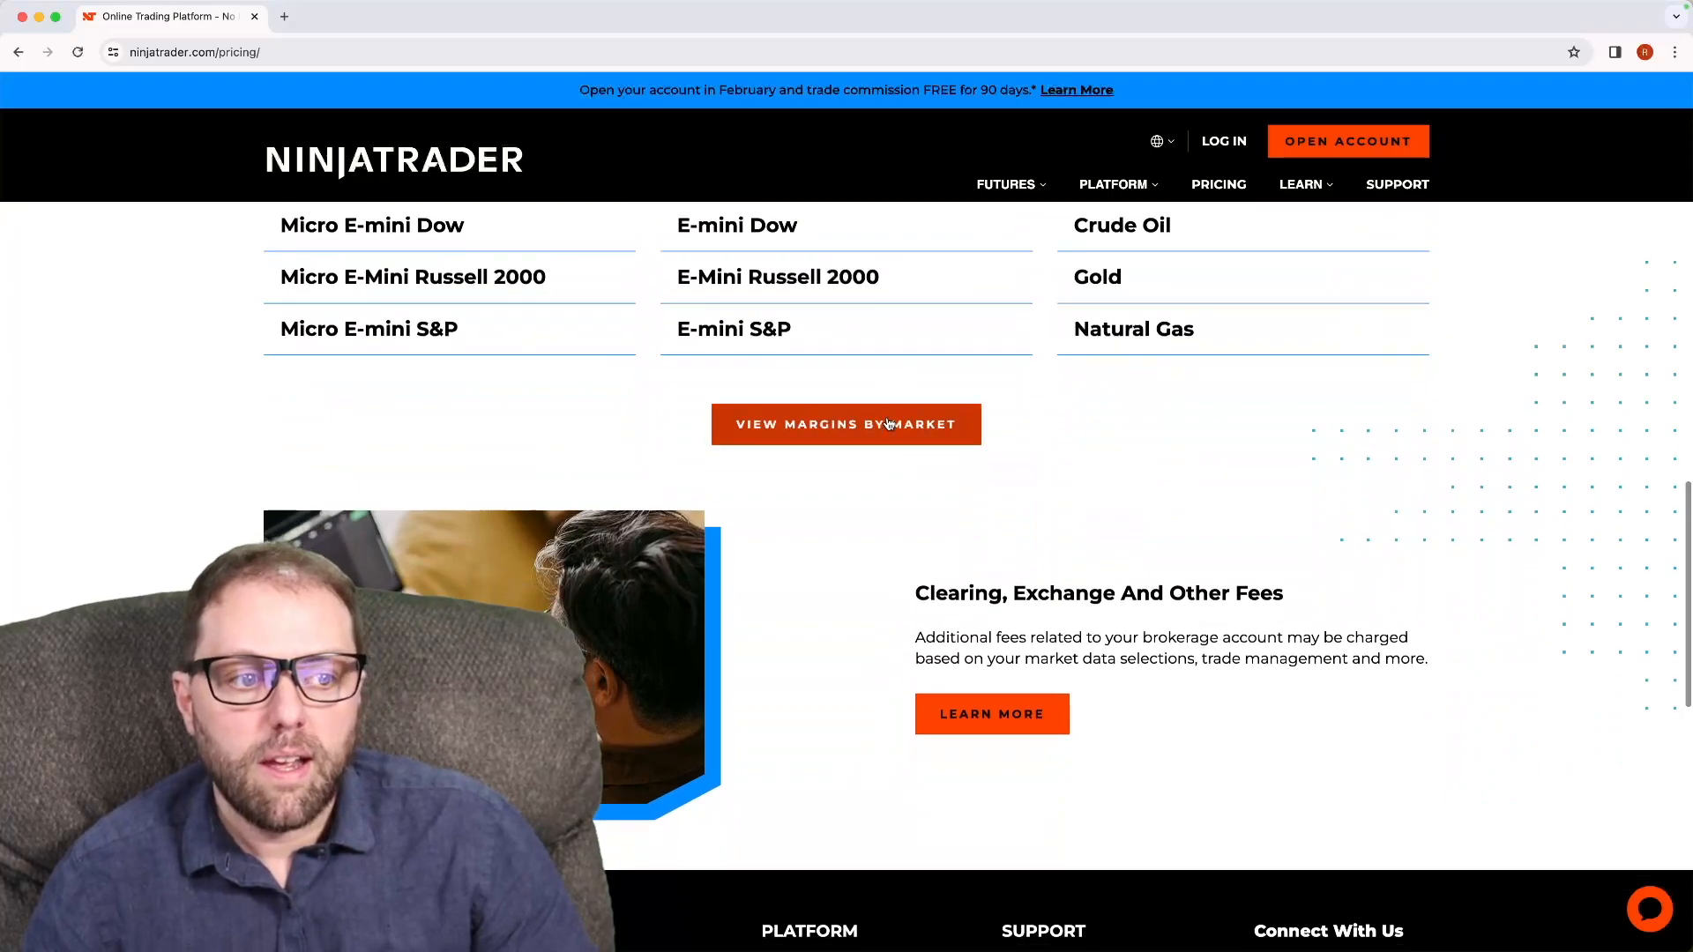
click(845, 423)
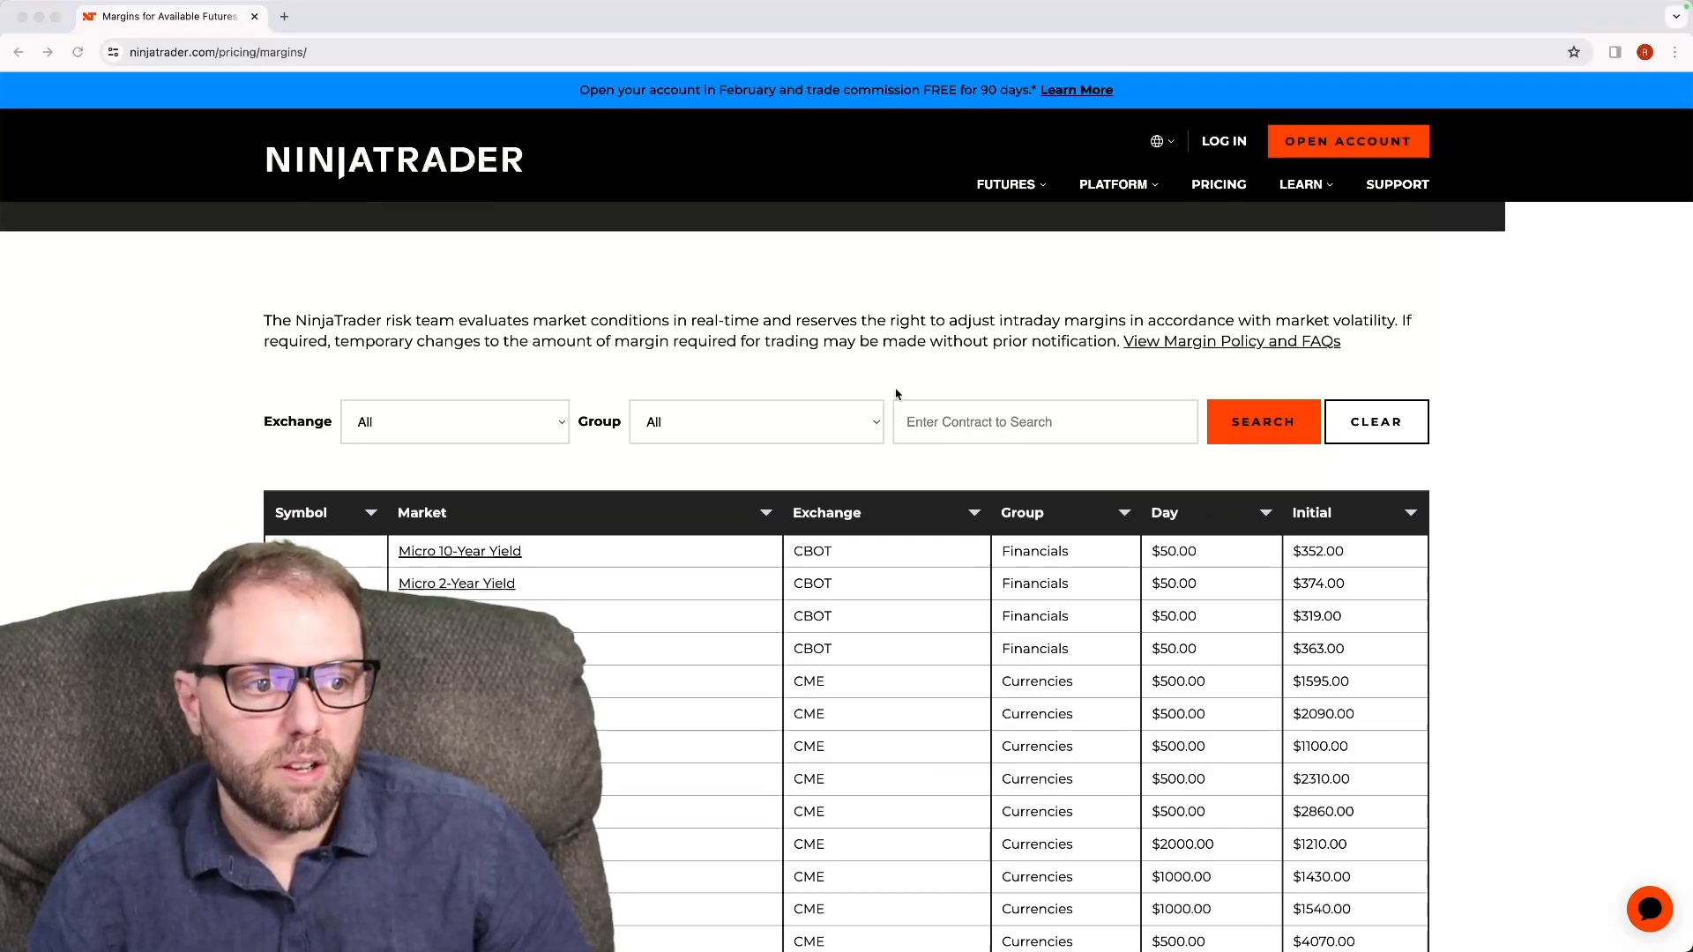
- Search the margins table for 'russell'
text(rus)
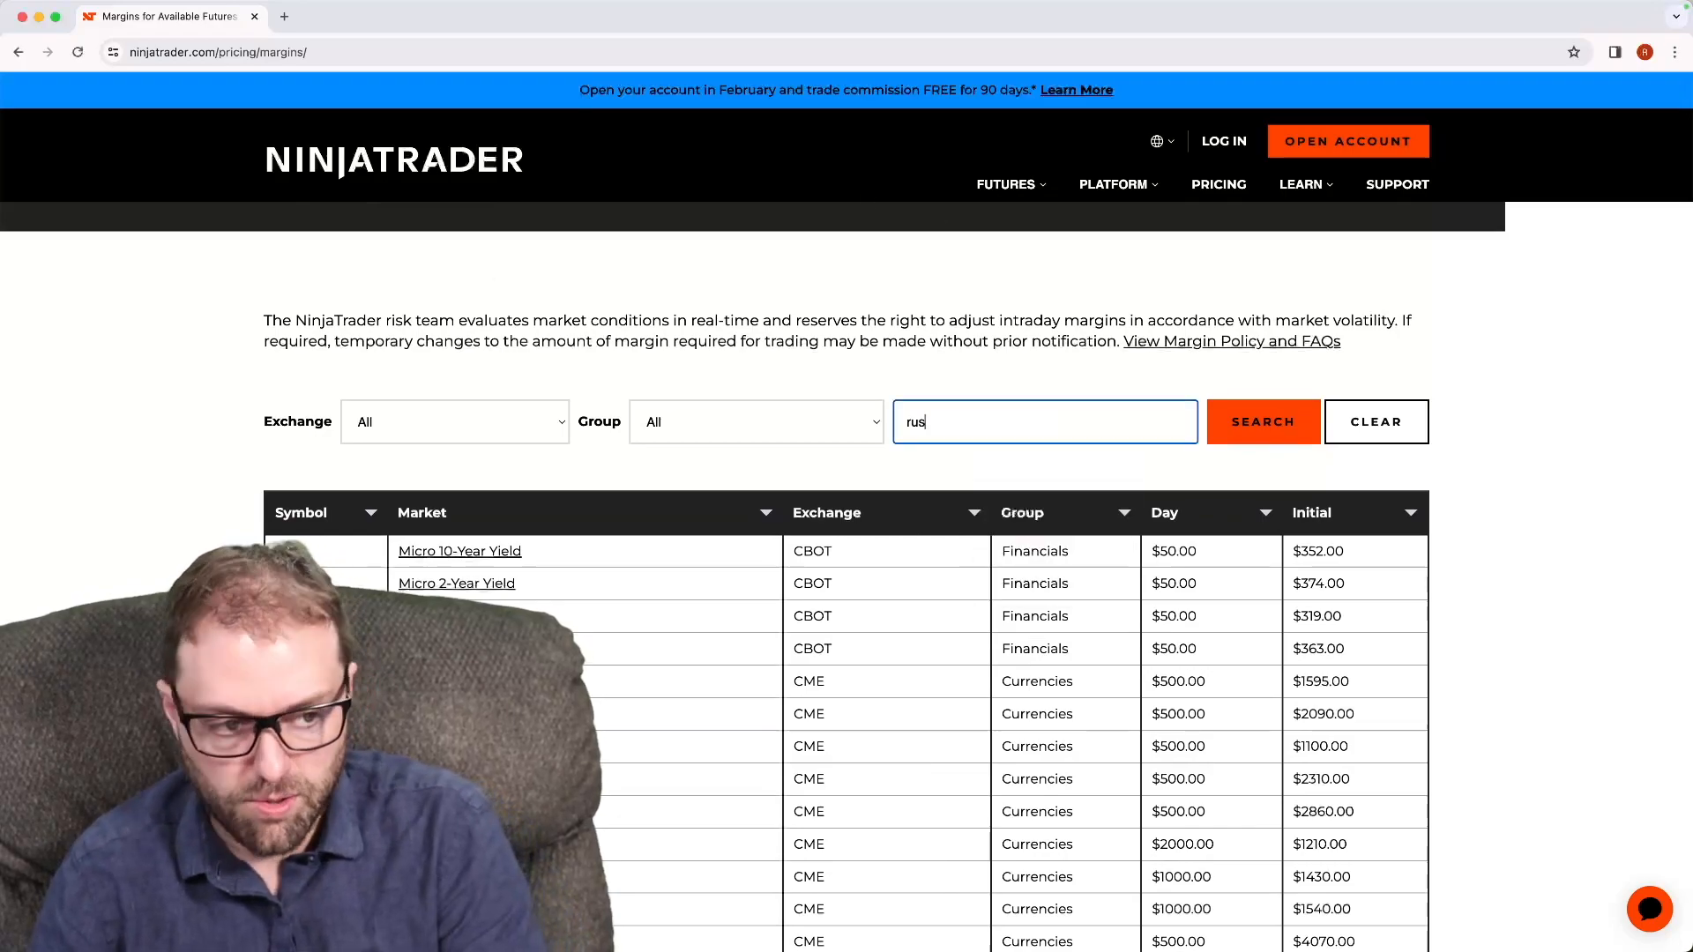
text(sell)
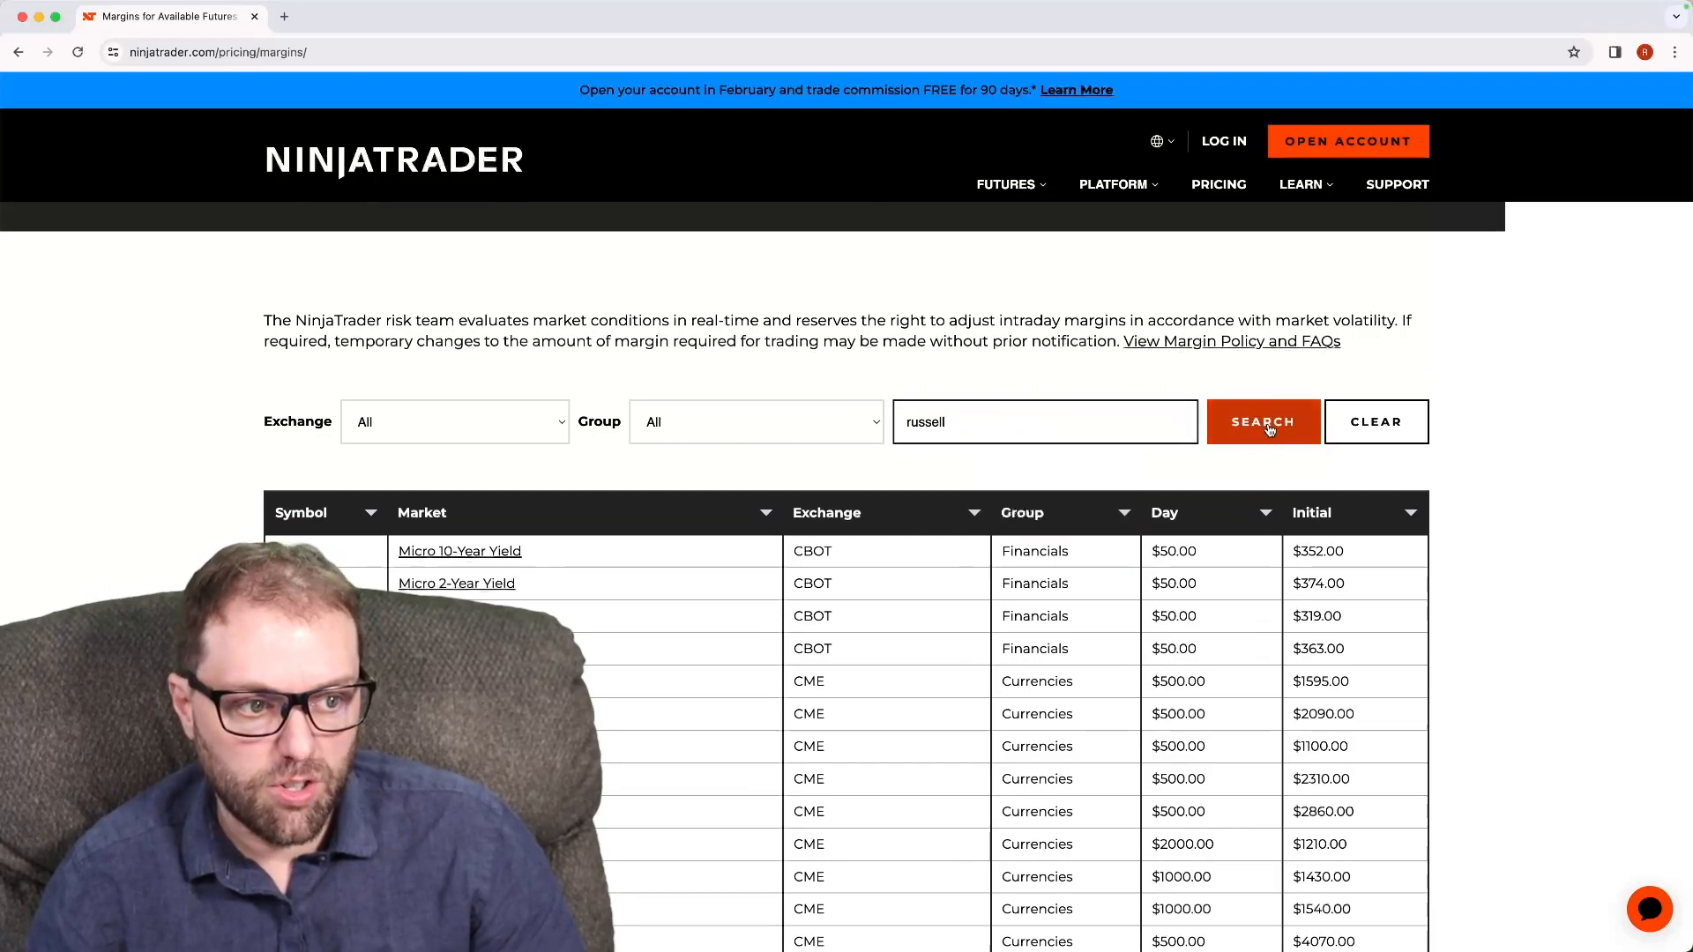
click(1261, 421)
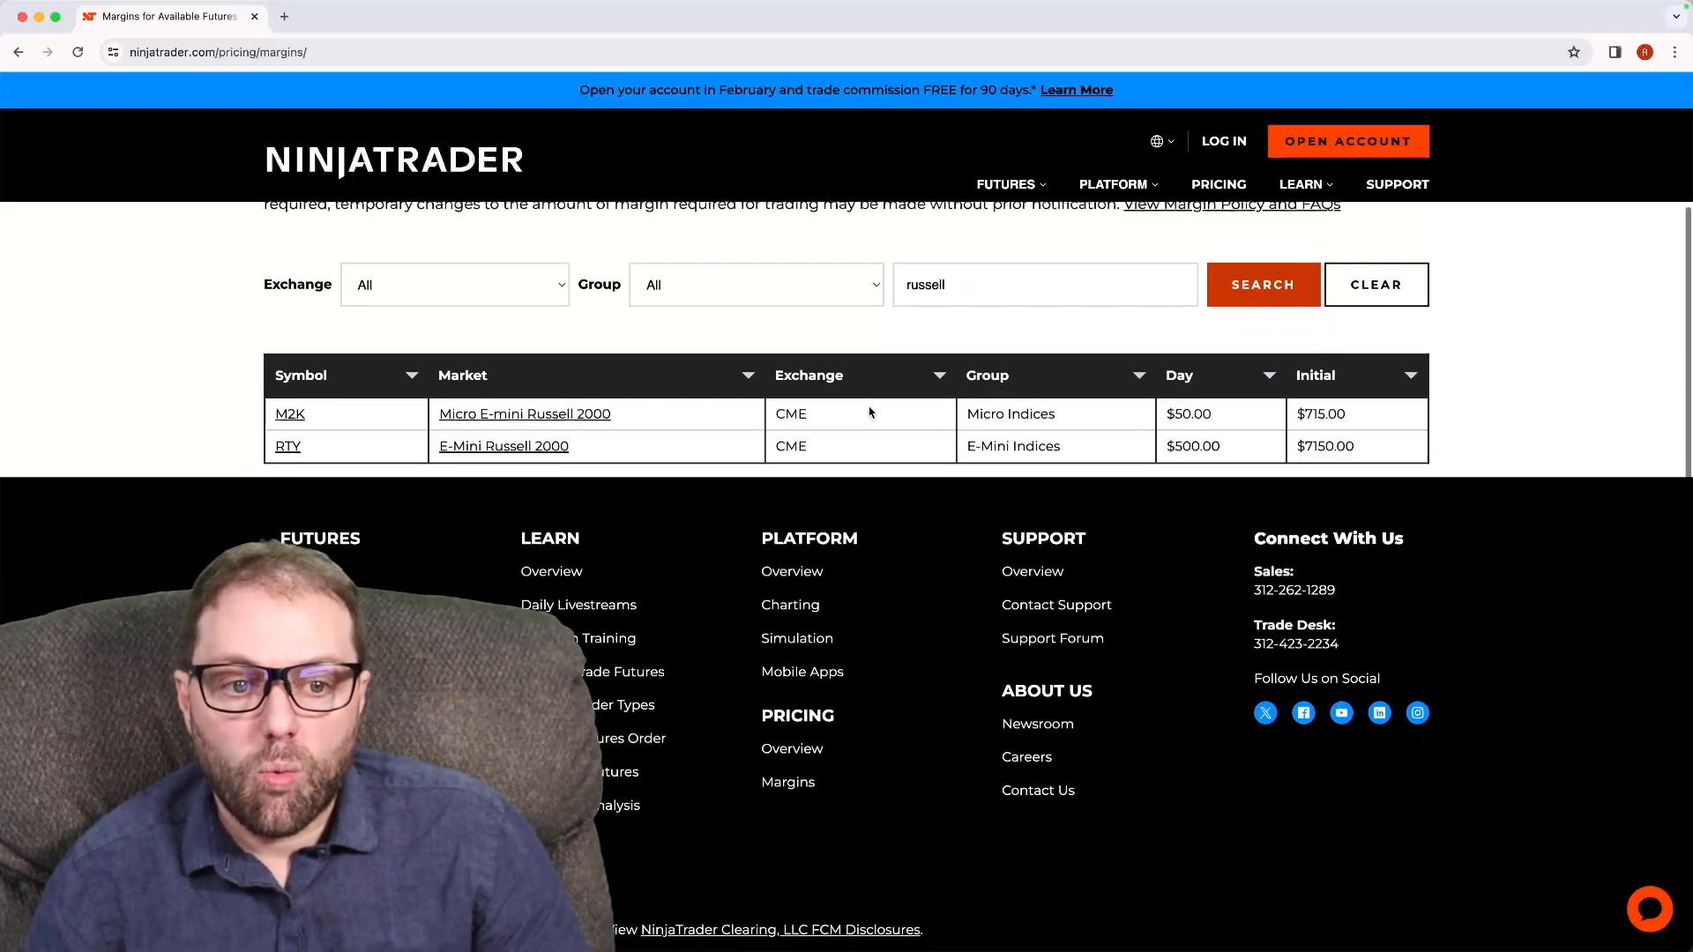
mouse_move(525, 450)
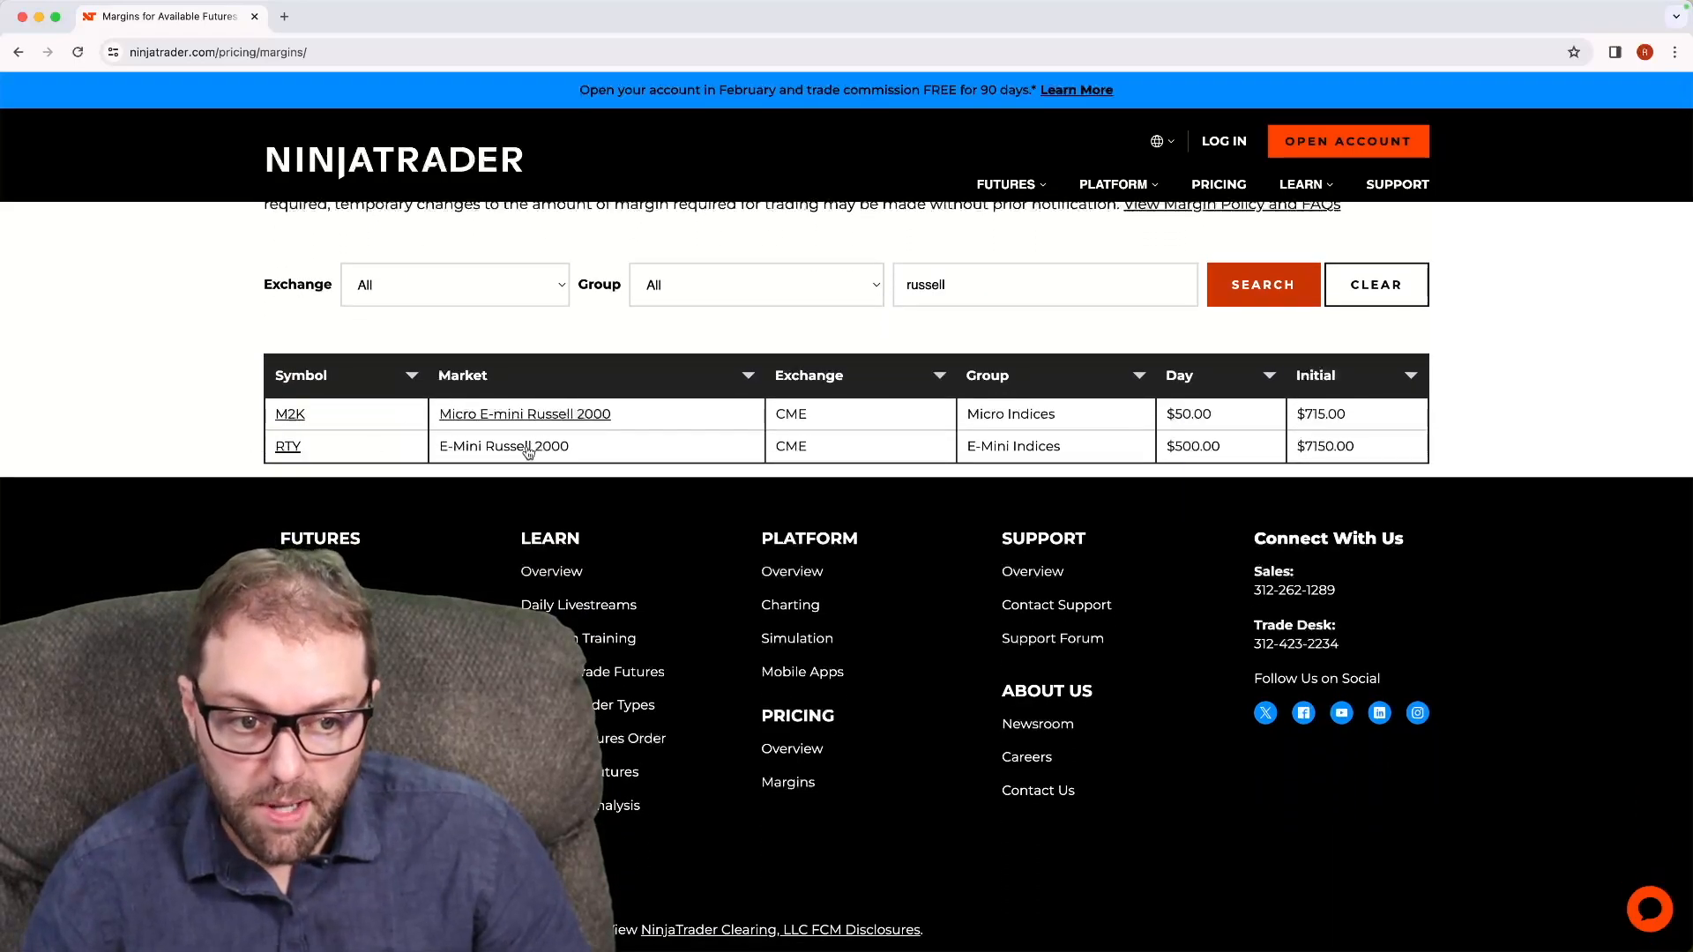
mouse_move(841, 451)
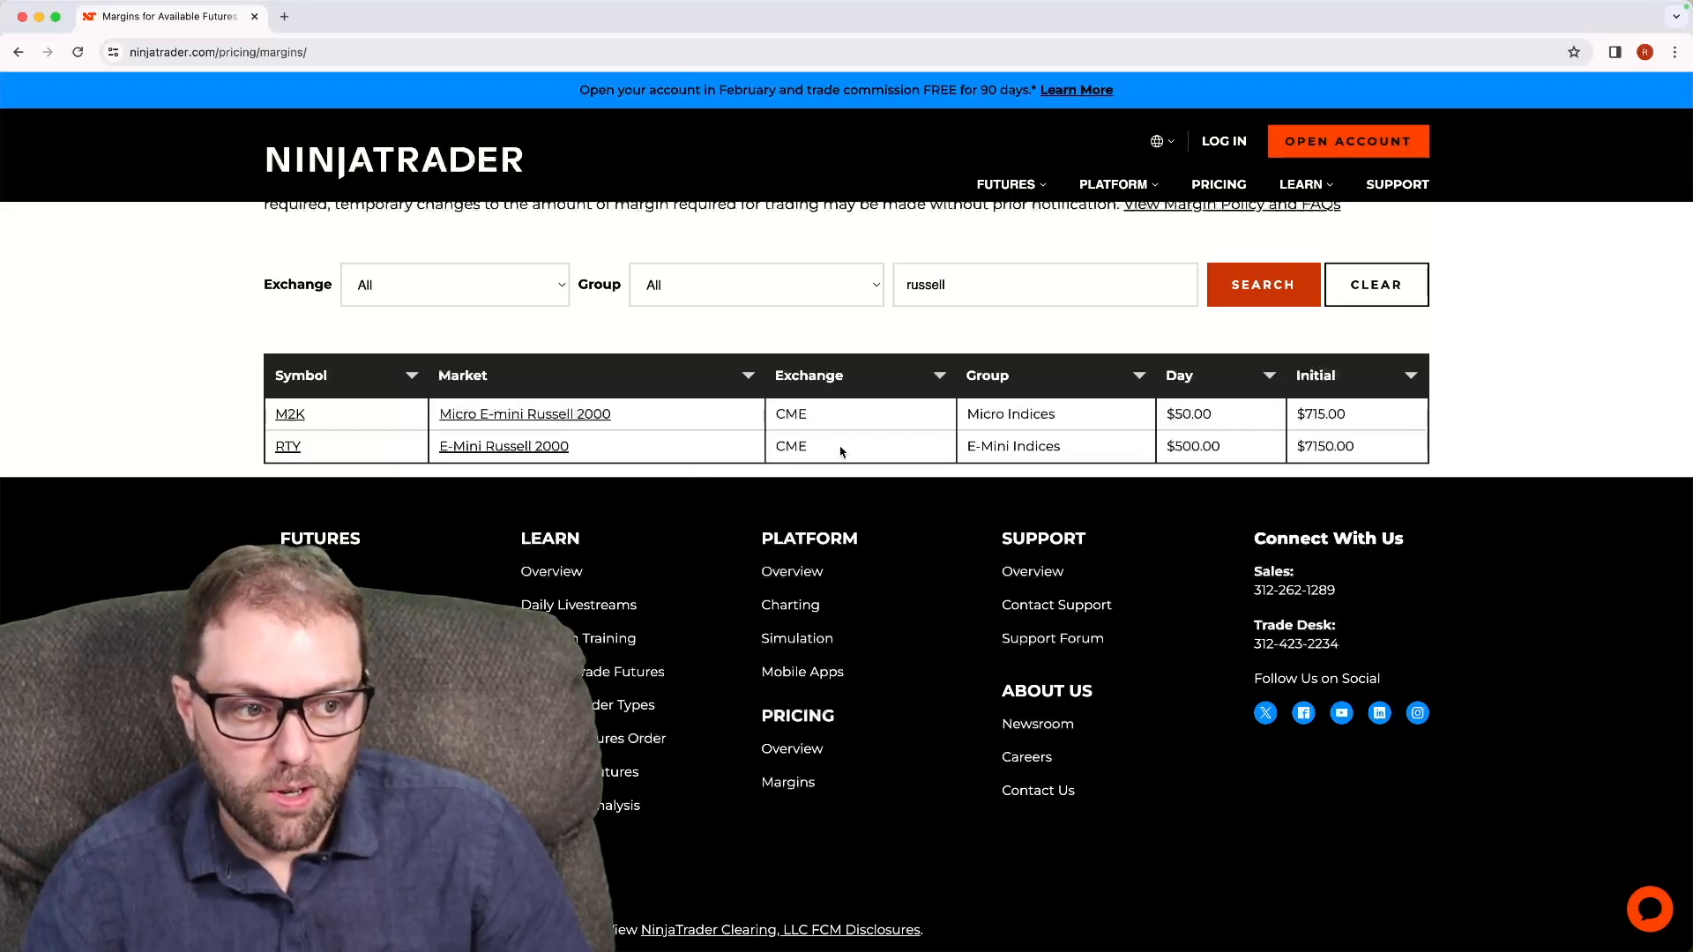
mouse_move(1064, 460)
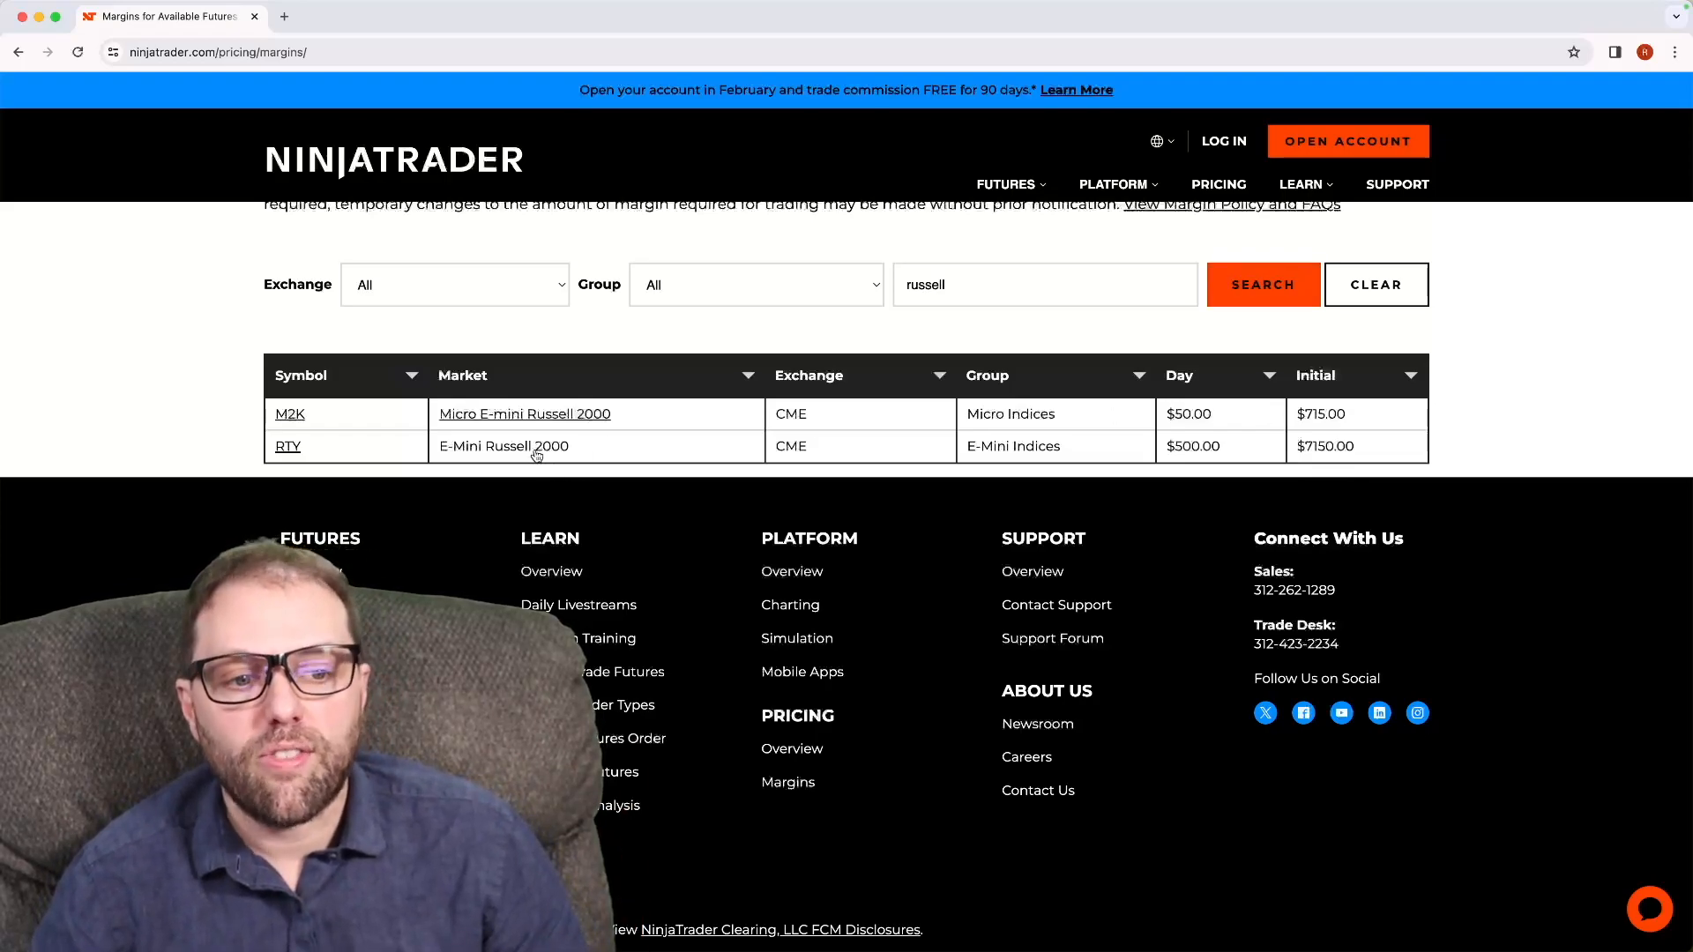
click(287, 446)
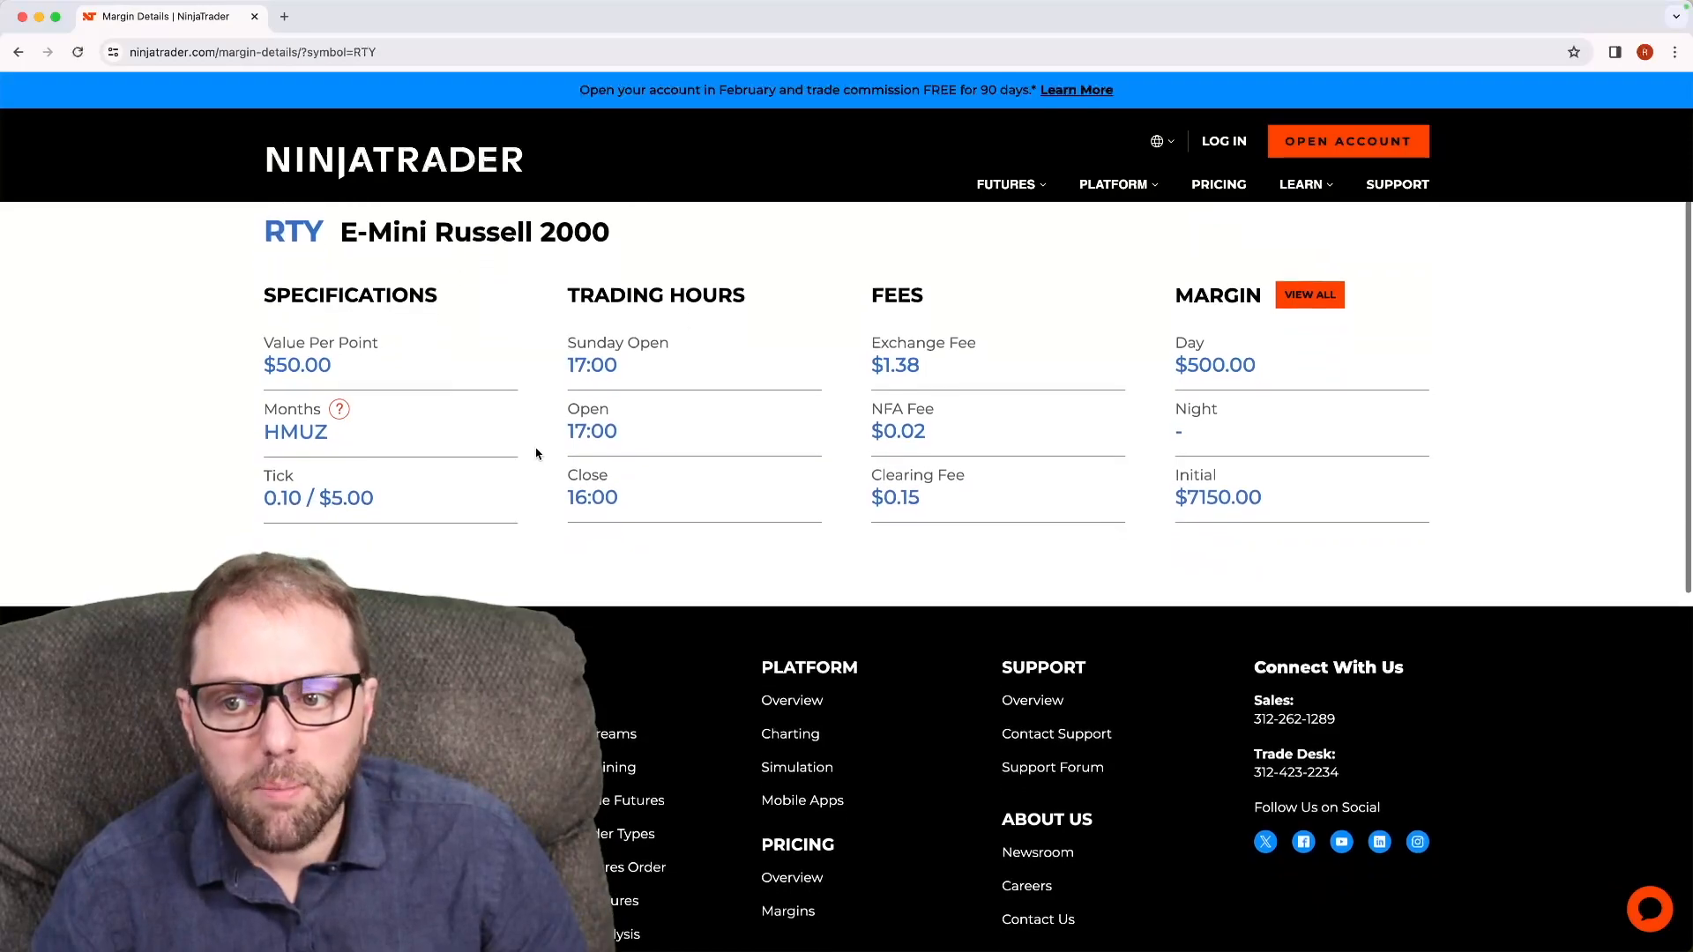
scroll(down, 3)
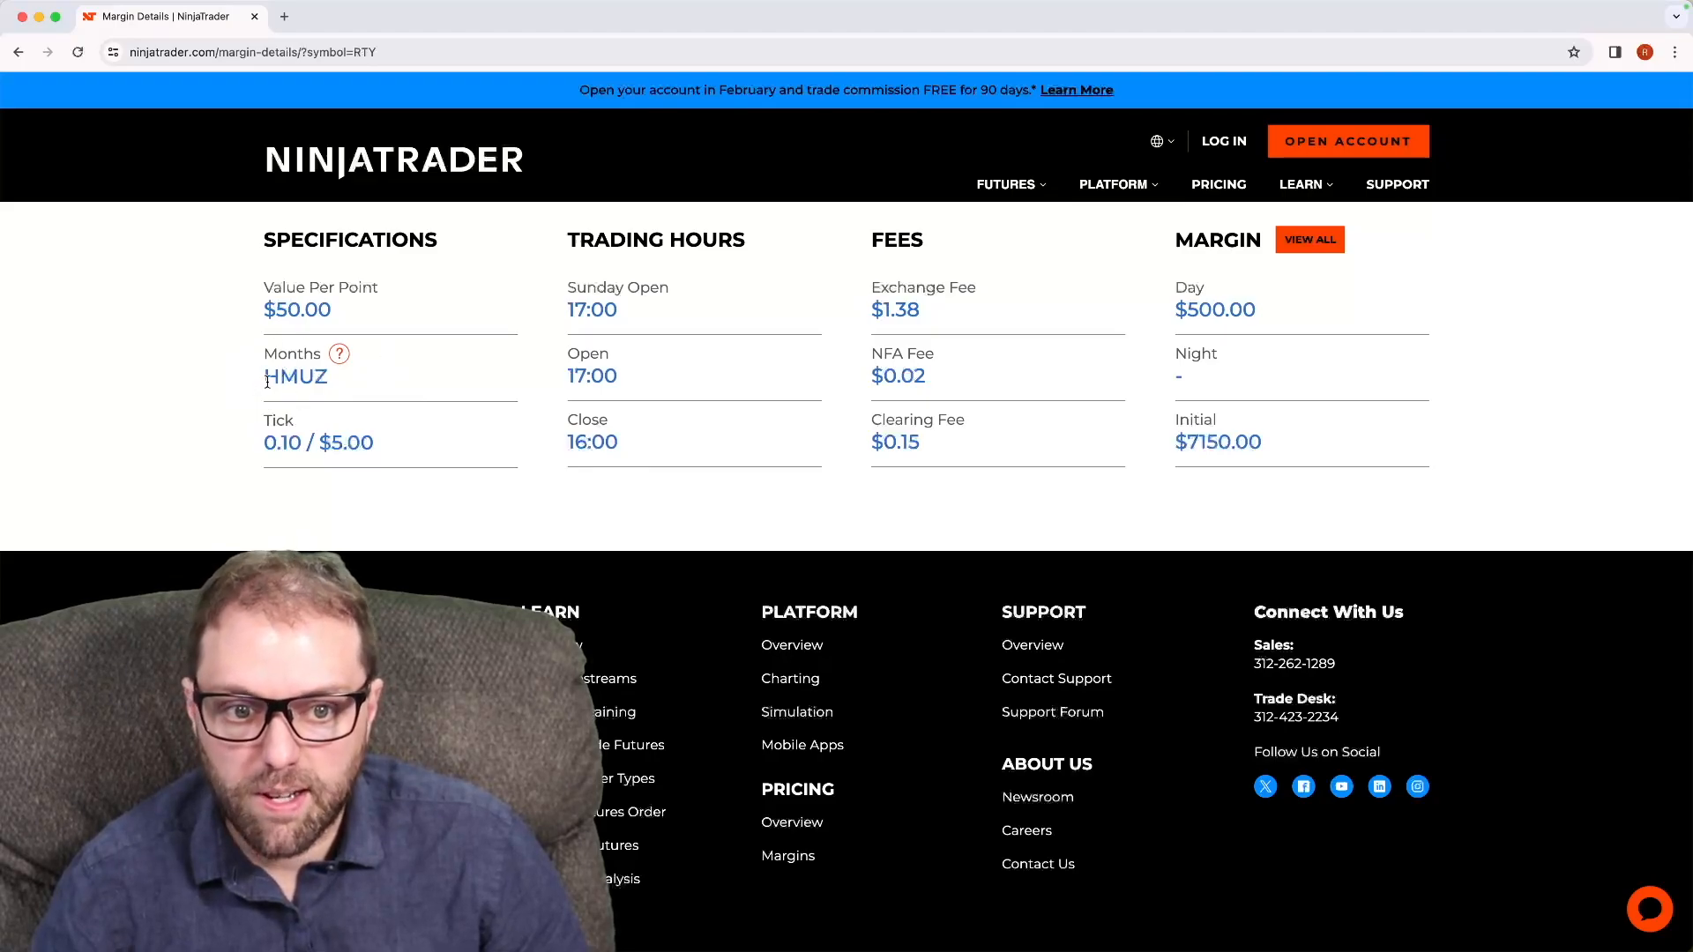
click(338, 355)
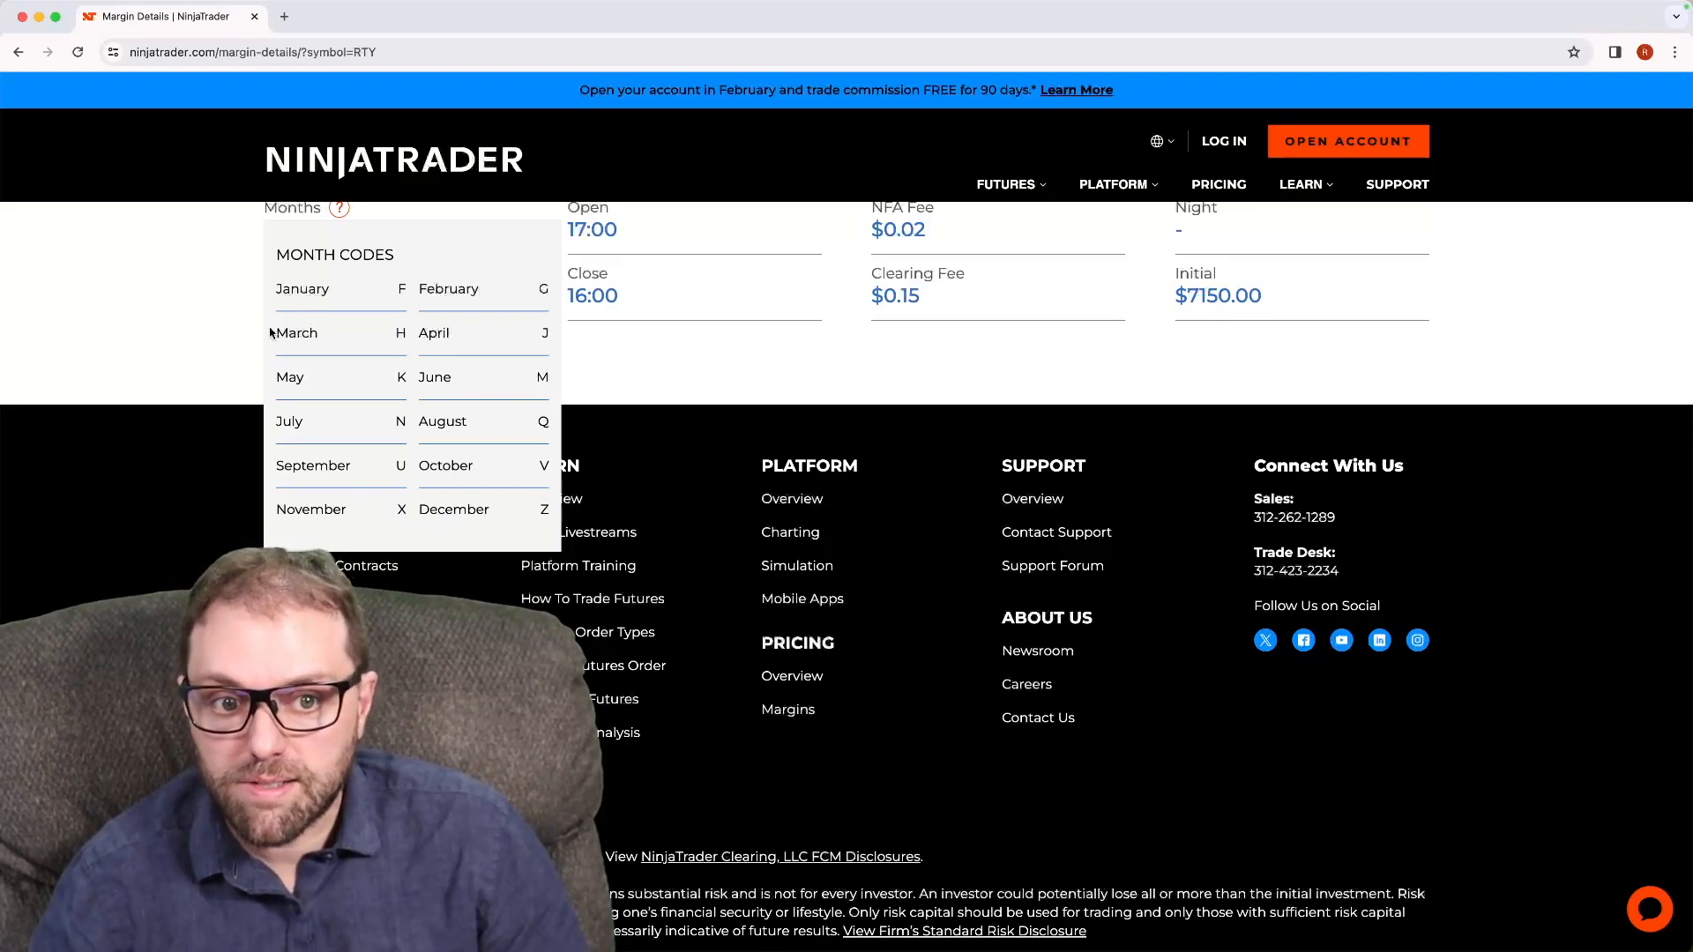
mouse_move(188, 290)
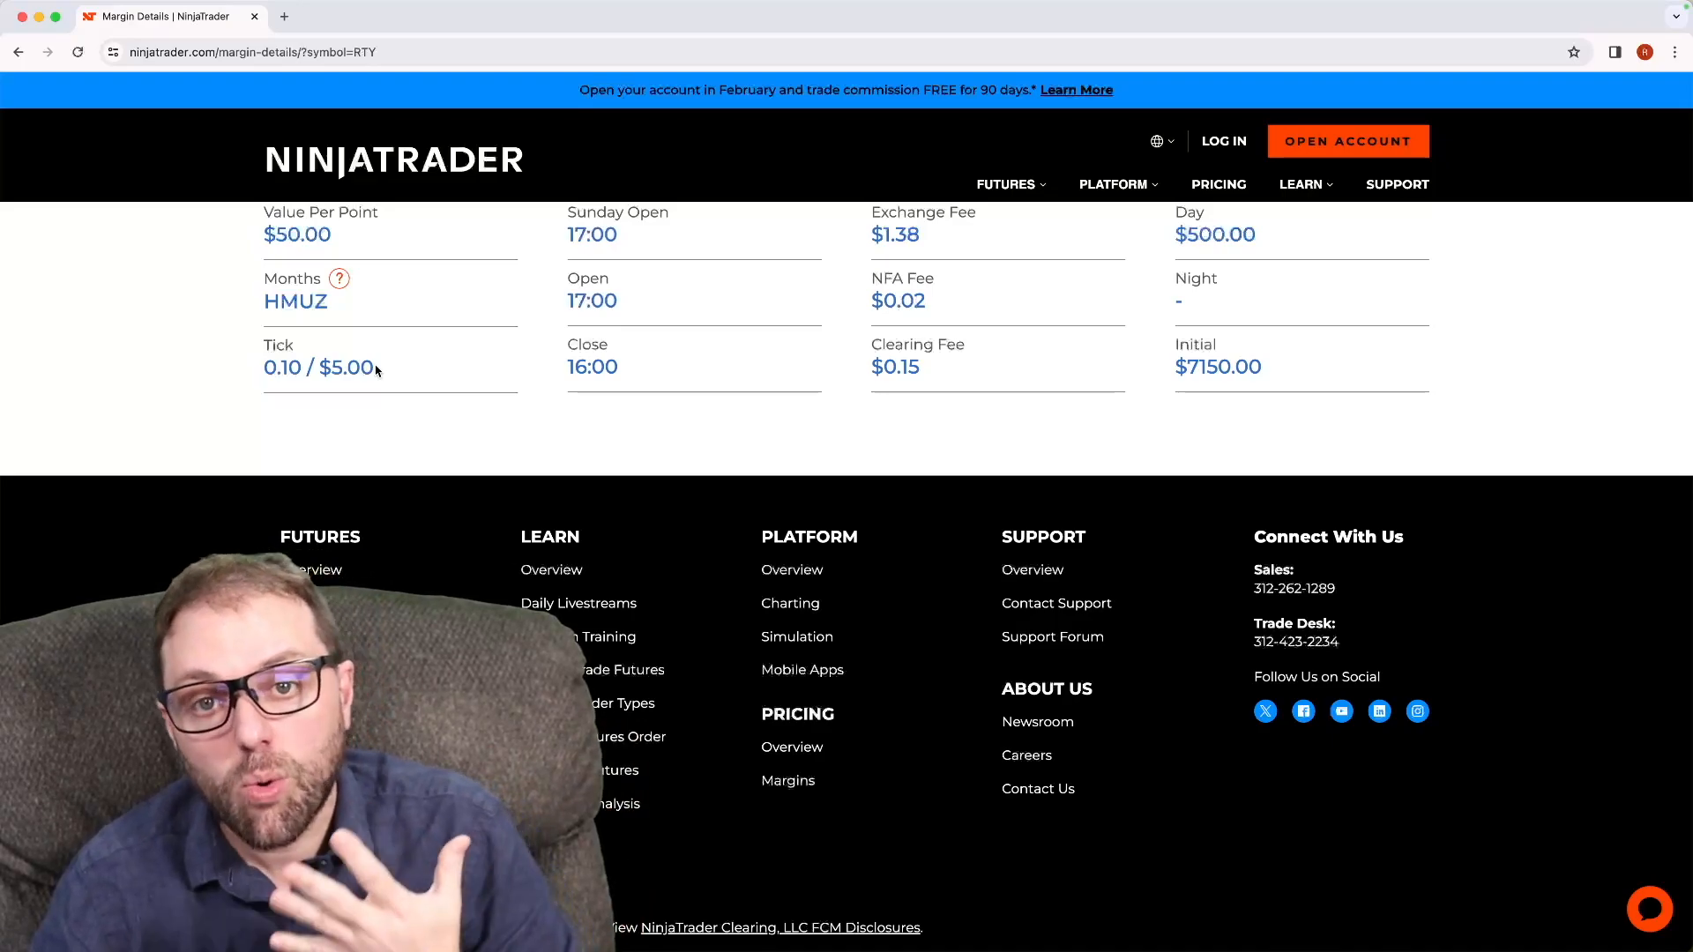
mouse_move(680, 269)
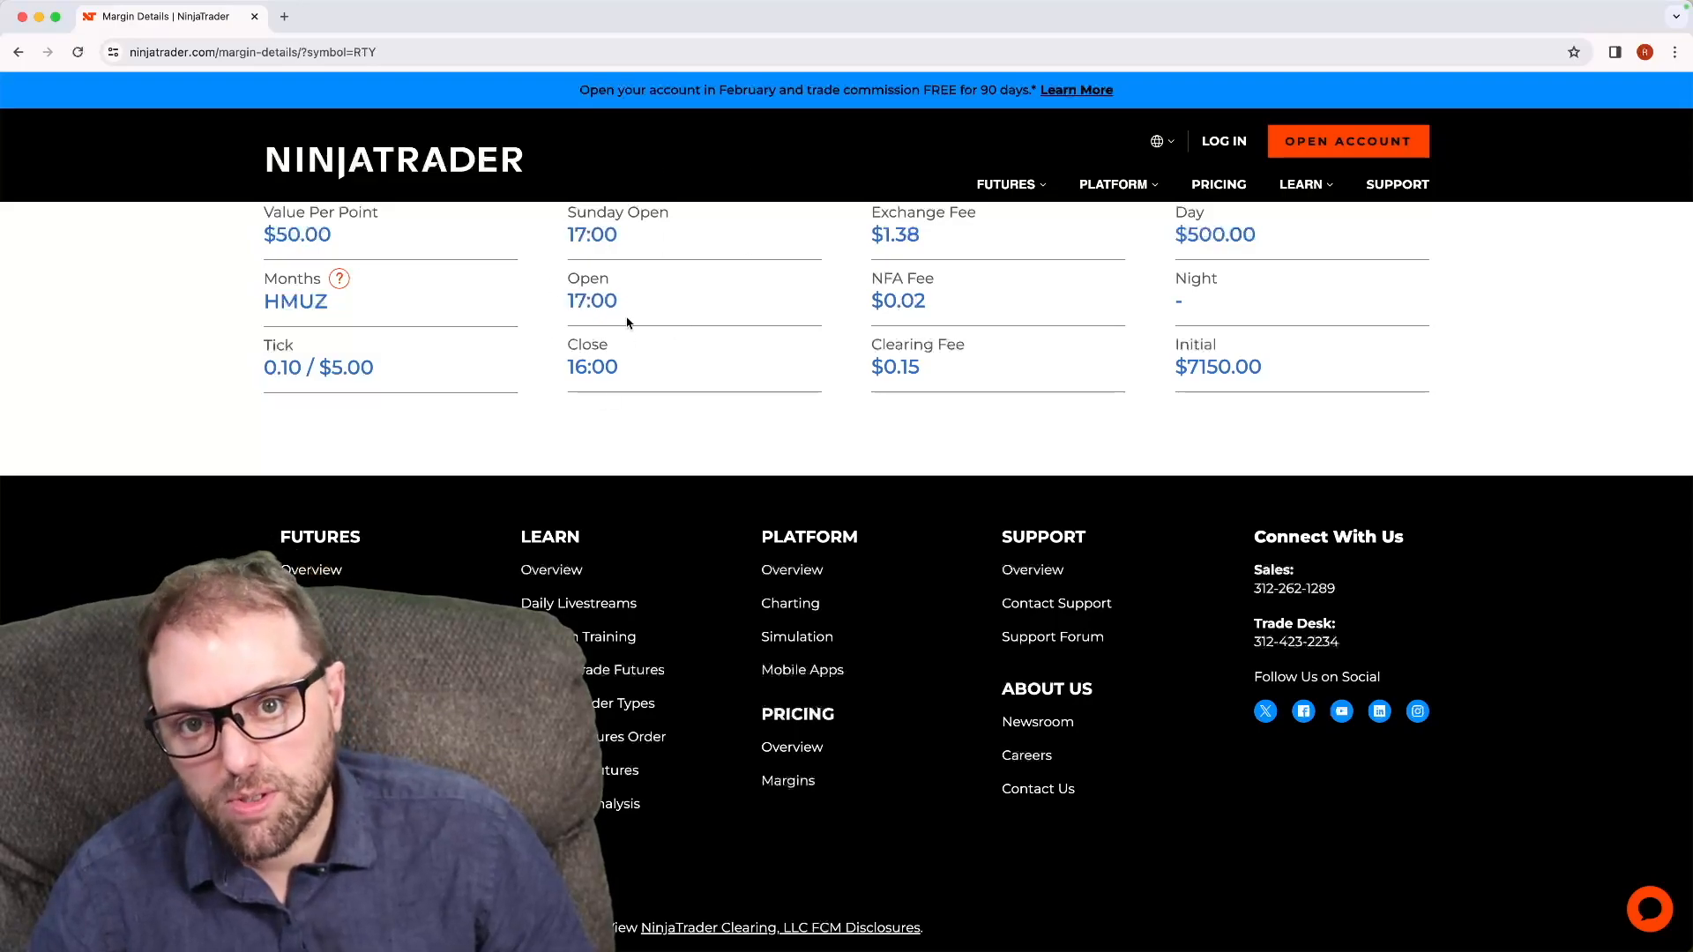
mouse_move(1058, 256)
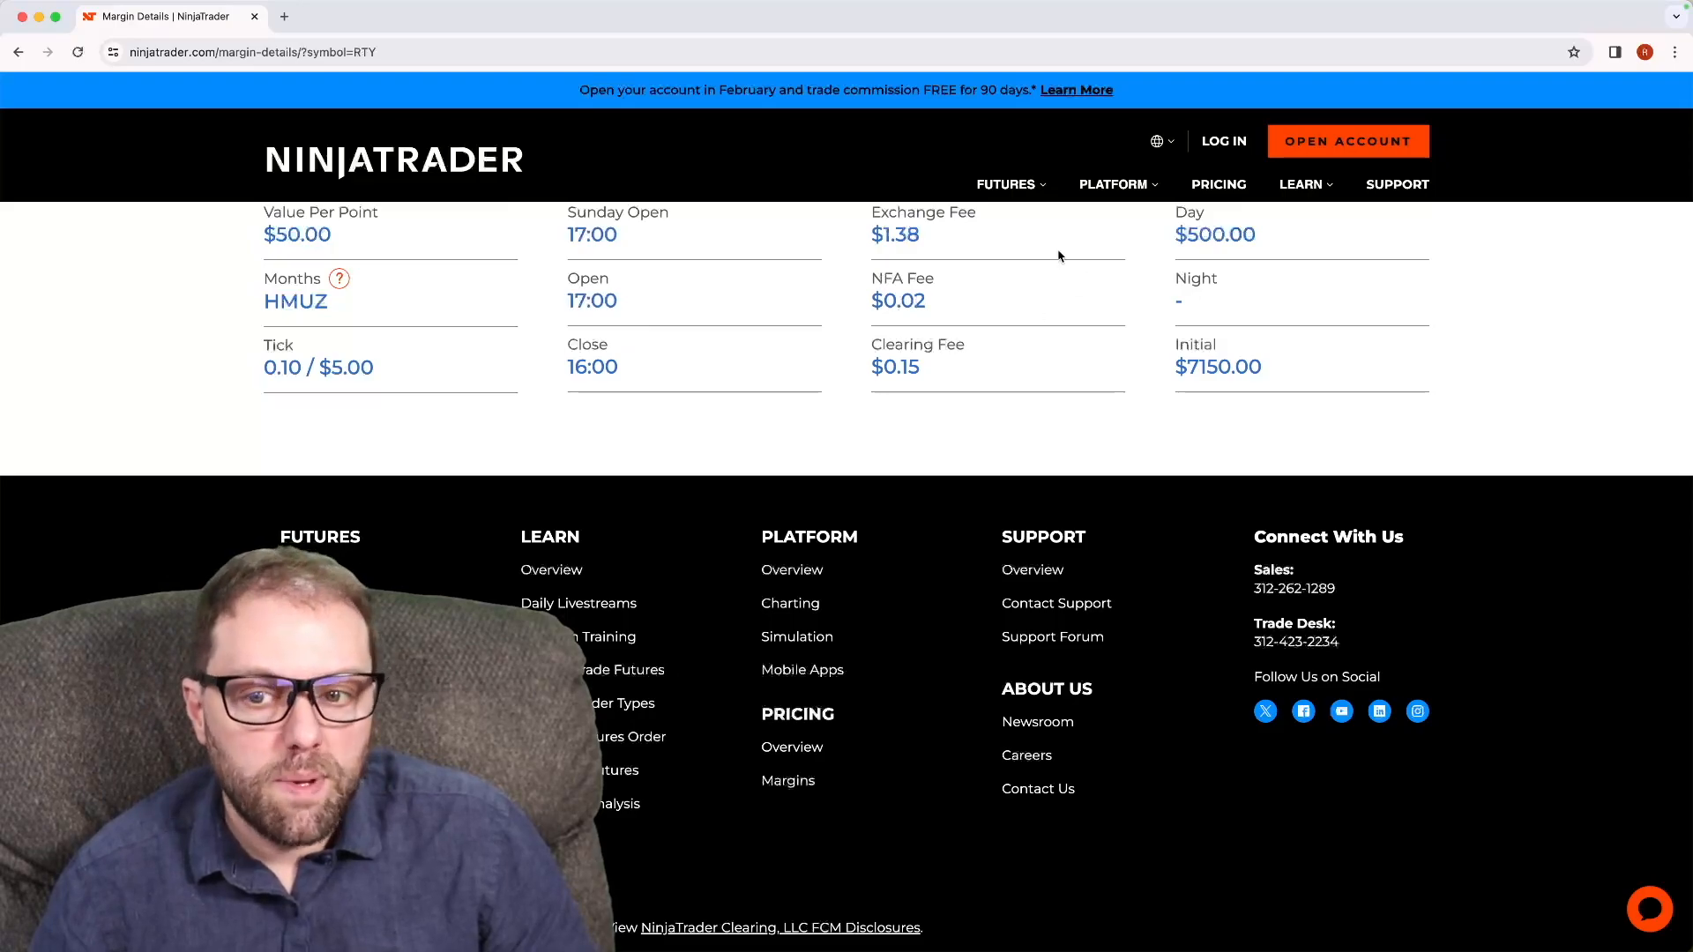
mouse_move(943, 268)
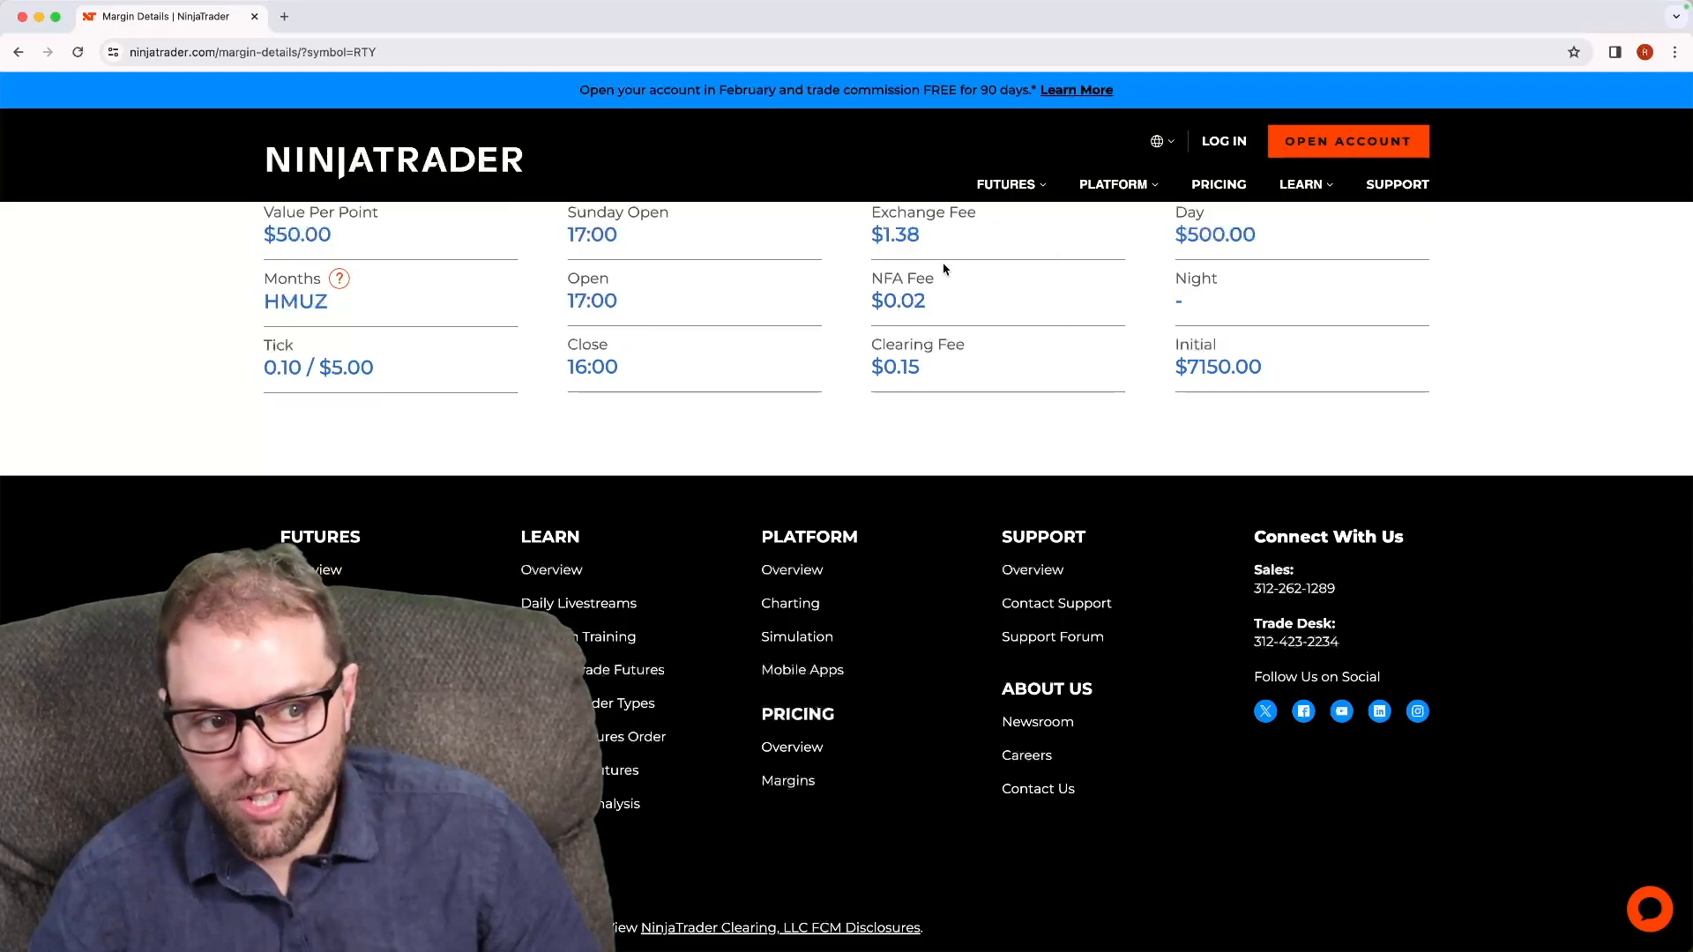
mouse_move(1010, 361)
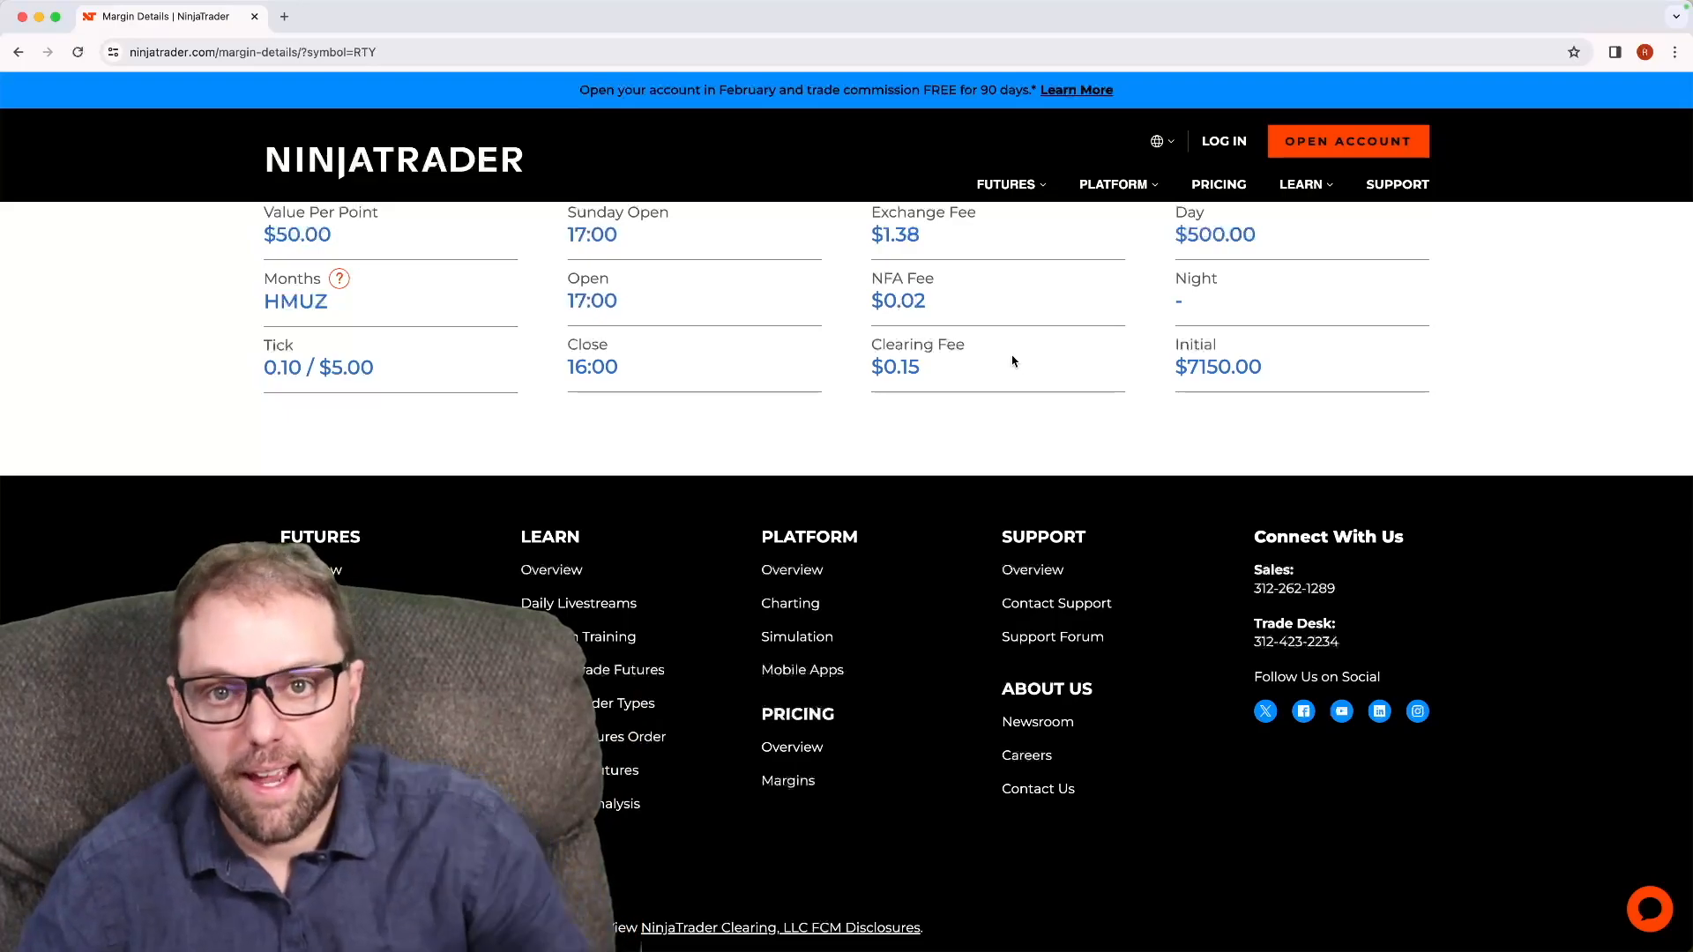
mouse_move(984, 235)
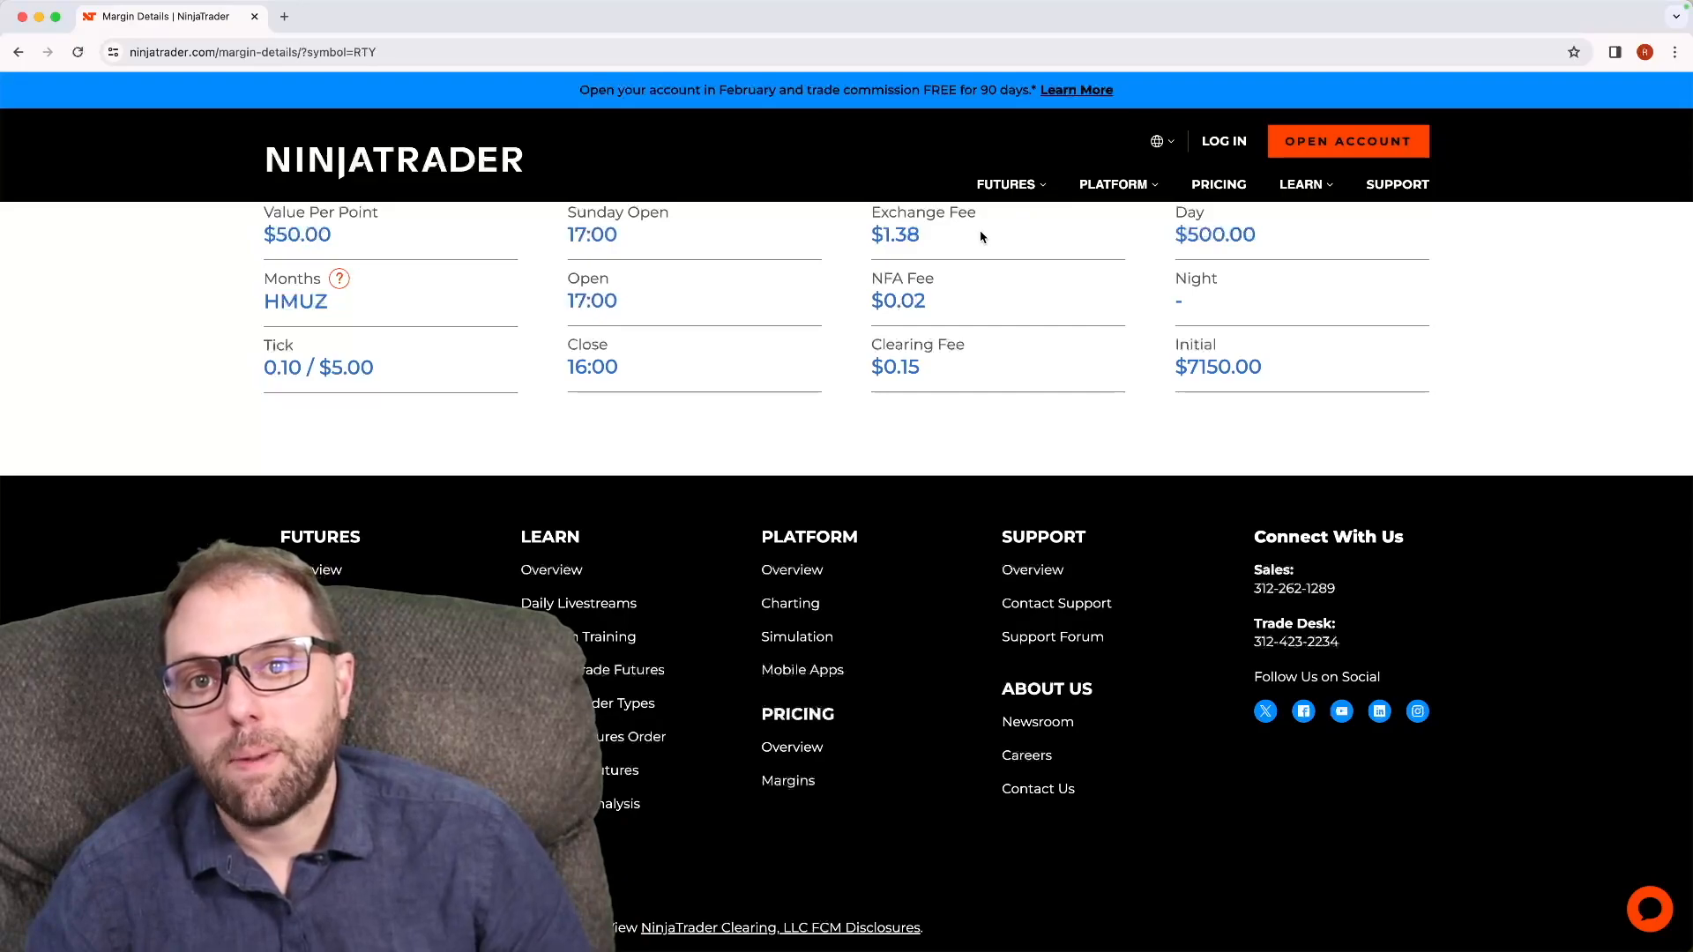
- Search contracts for 'rus' and choose the russell suggestion
scroll(up, 3)
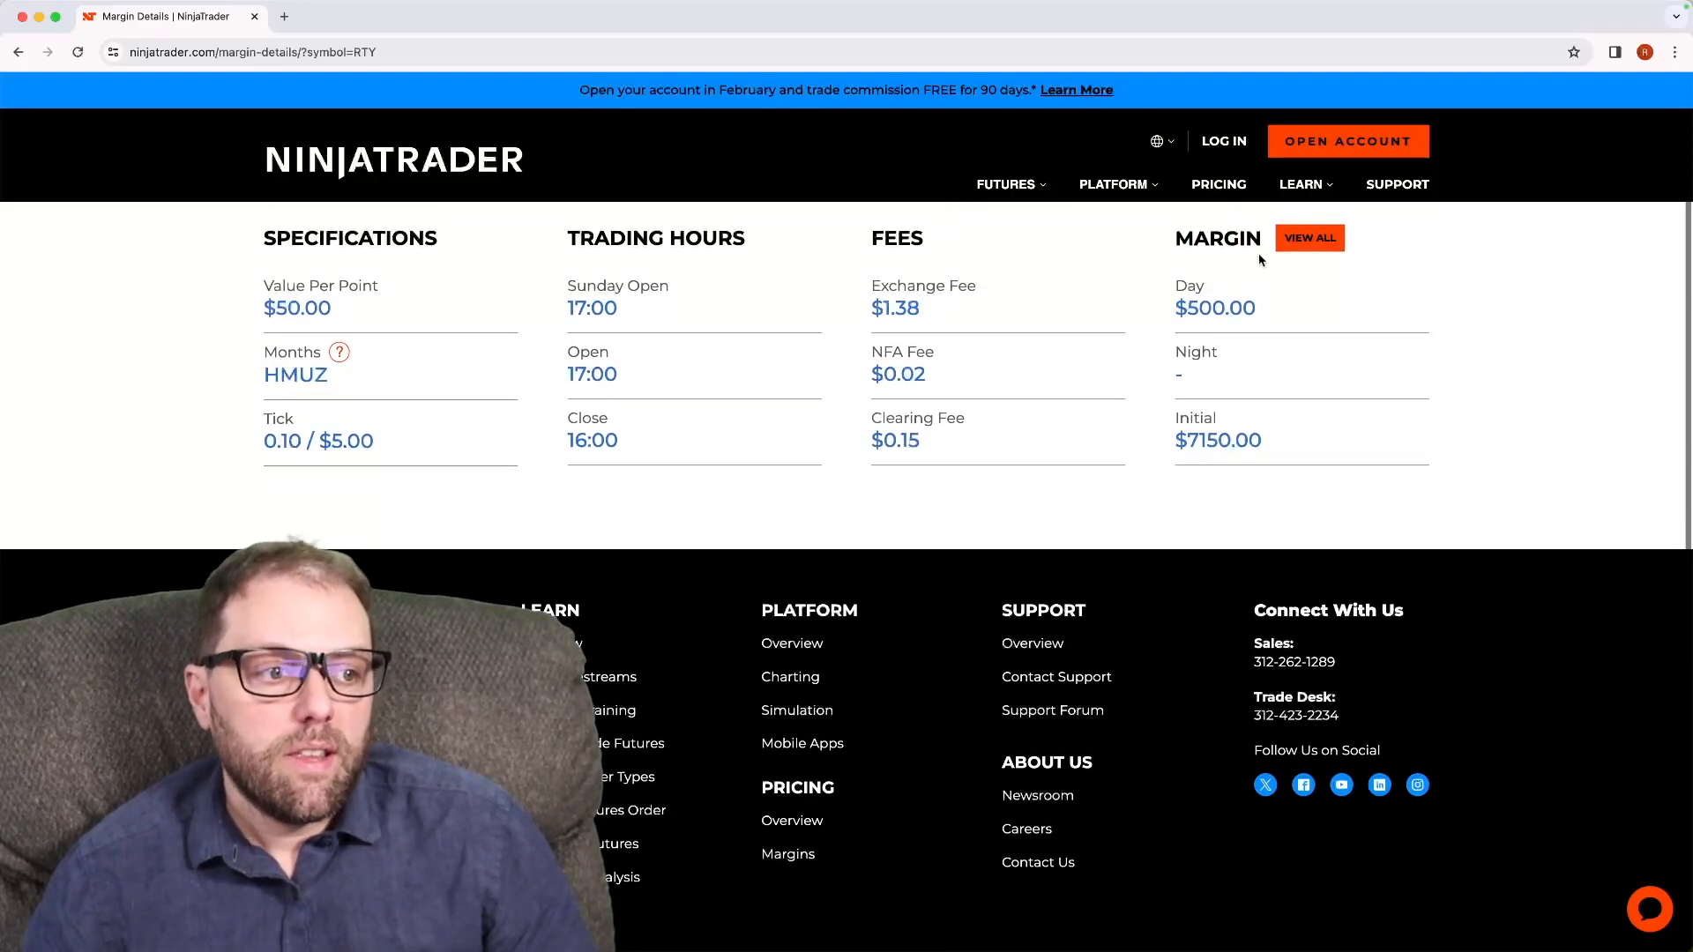
mouse_move(1174, 279)
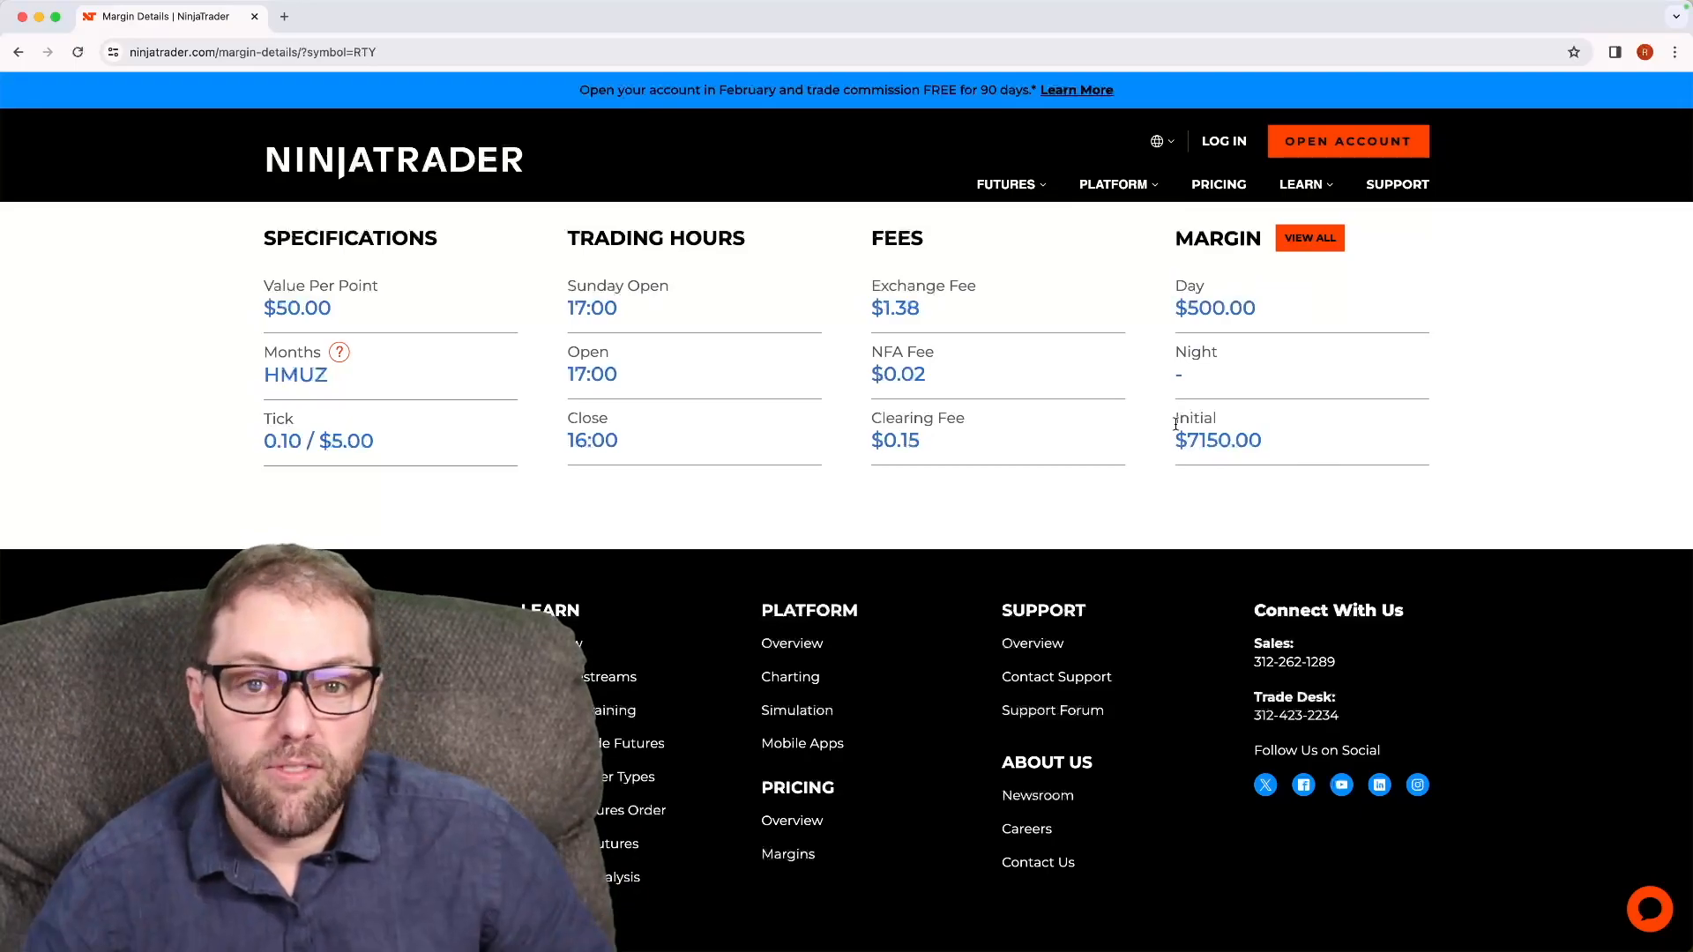
scroll(up, 3)
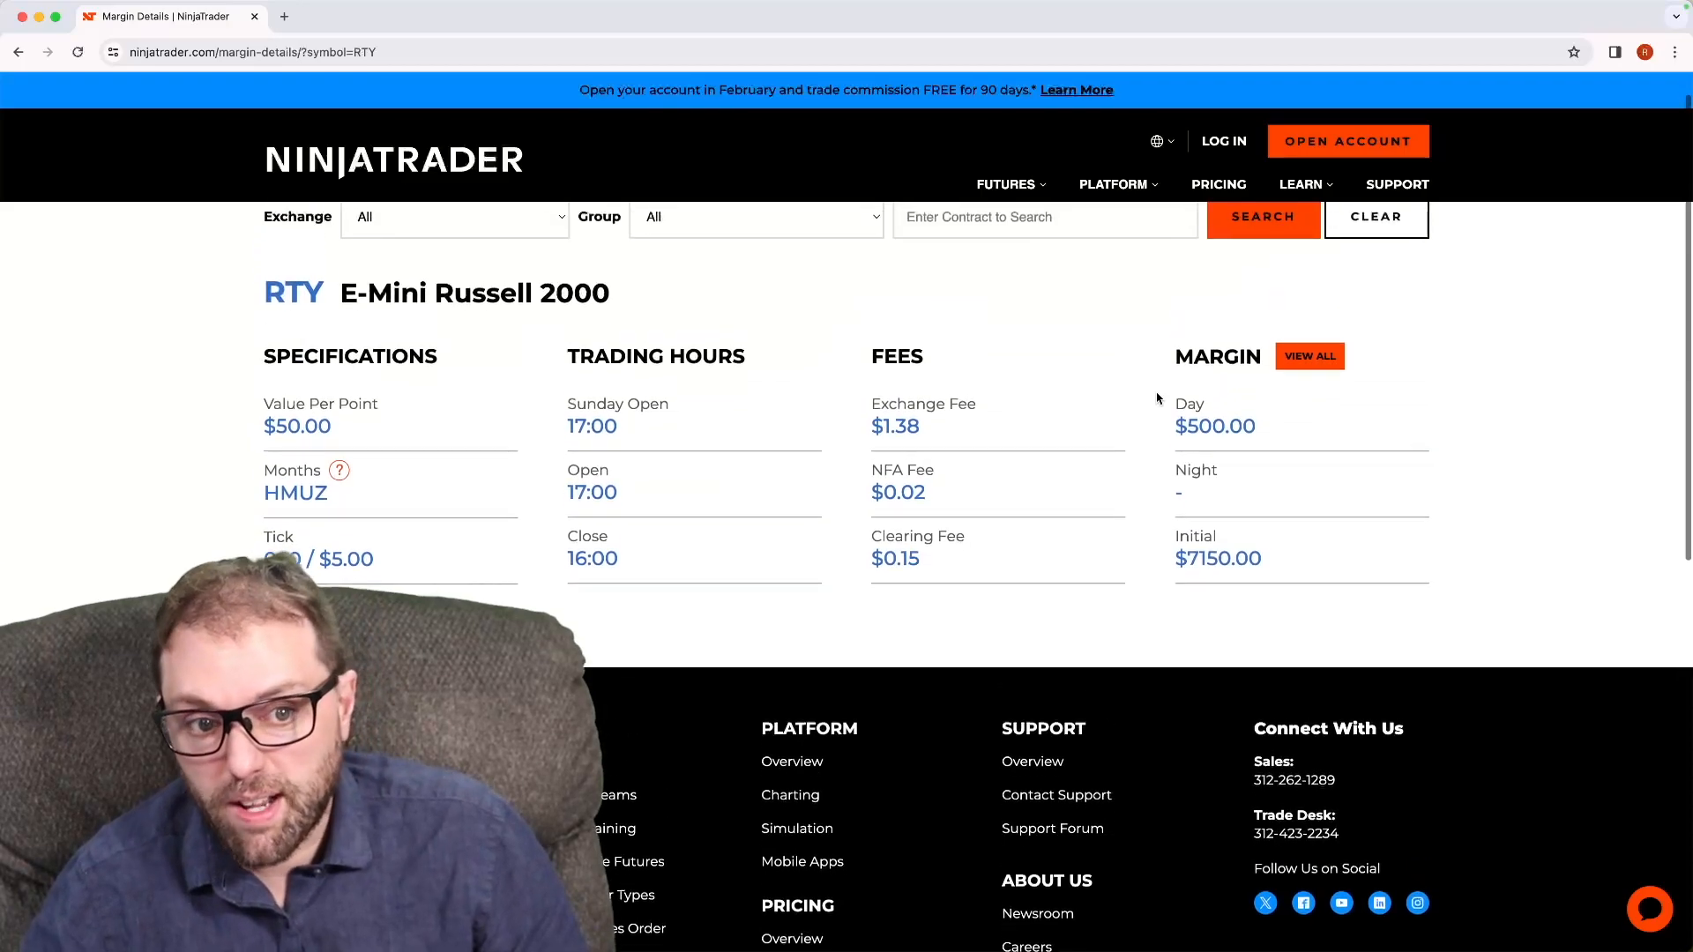
click(1044, 257)
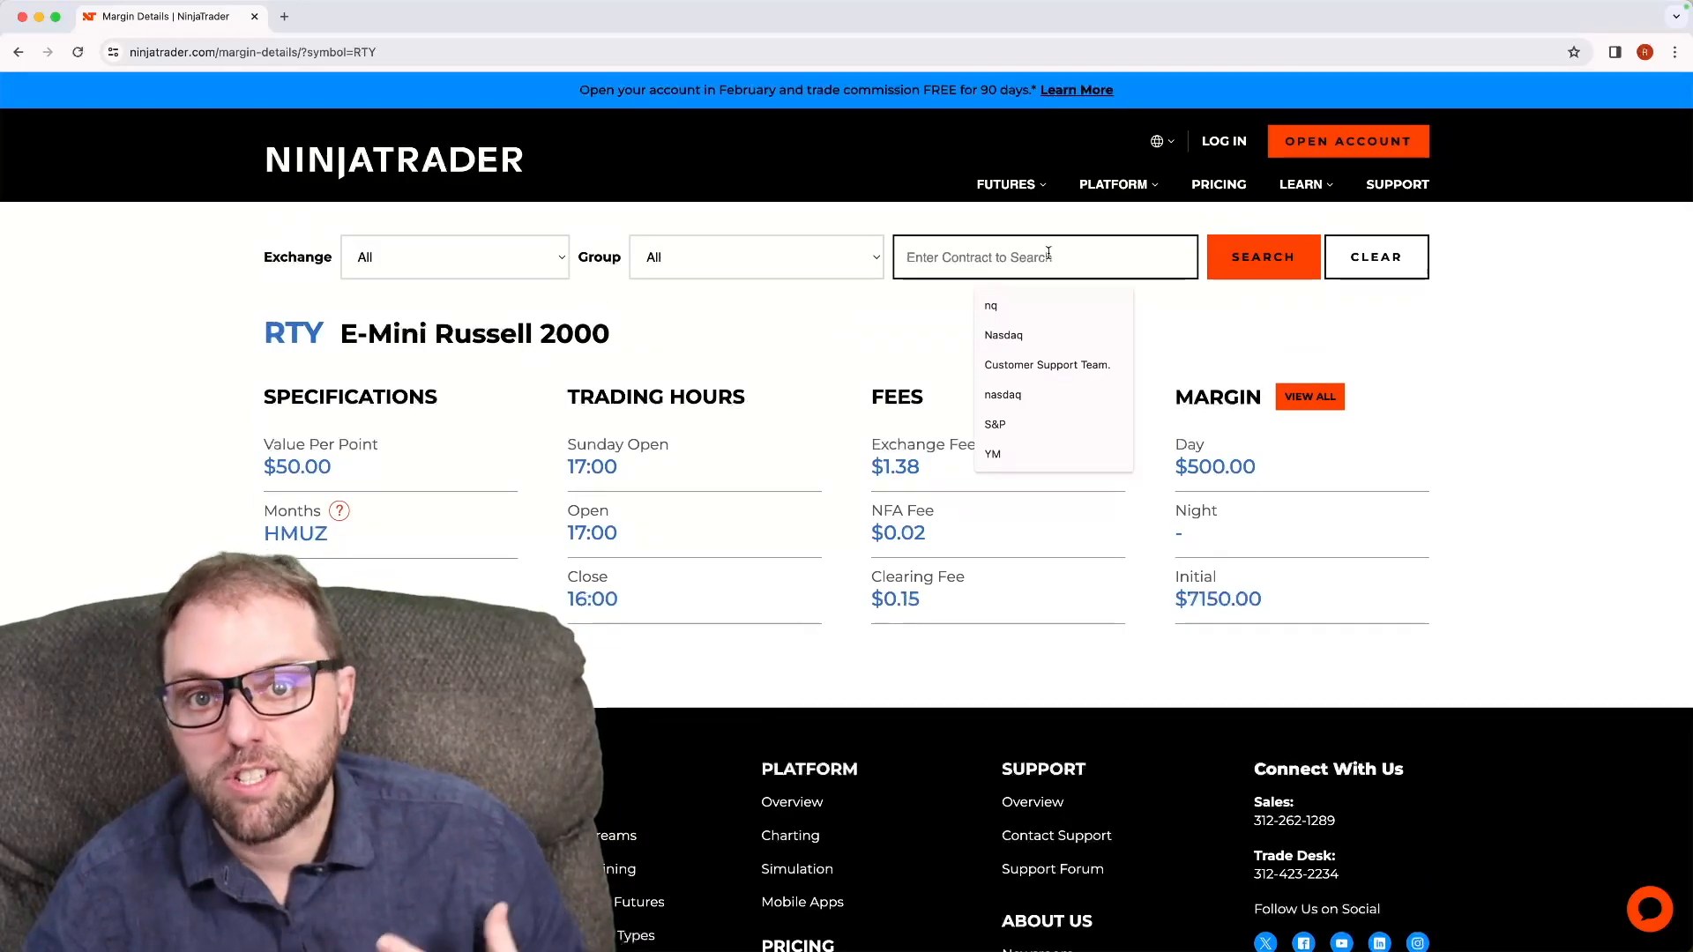
text(rus)
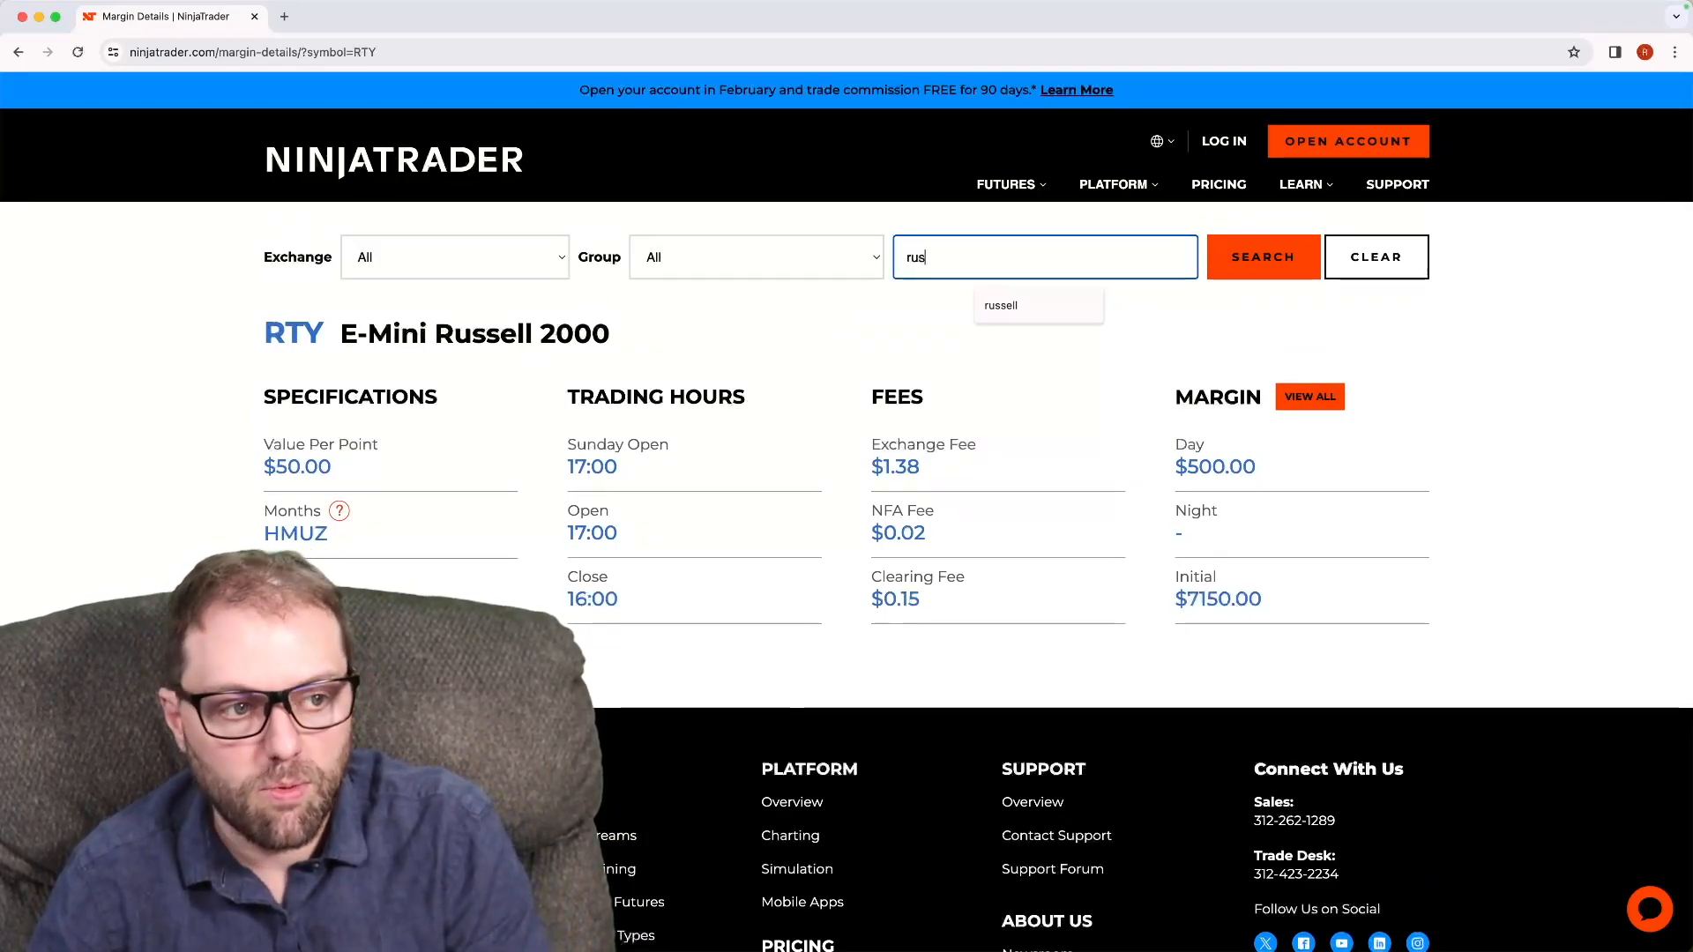
click(999, 306)
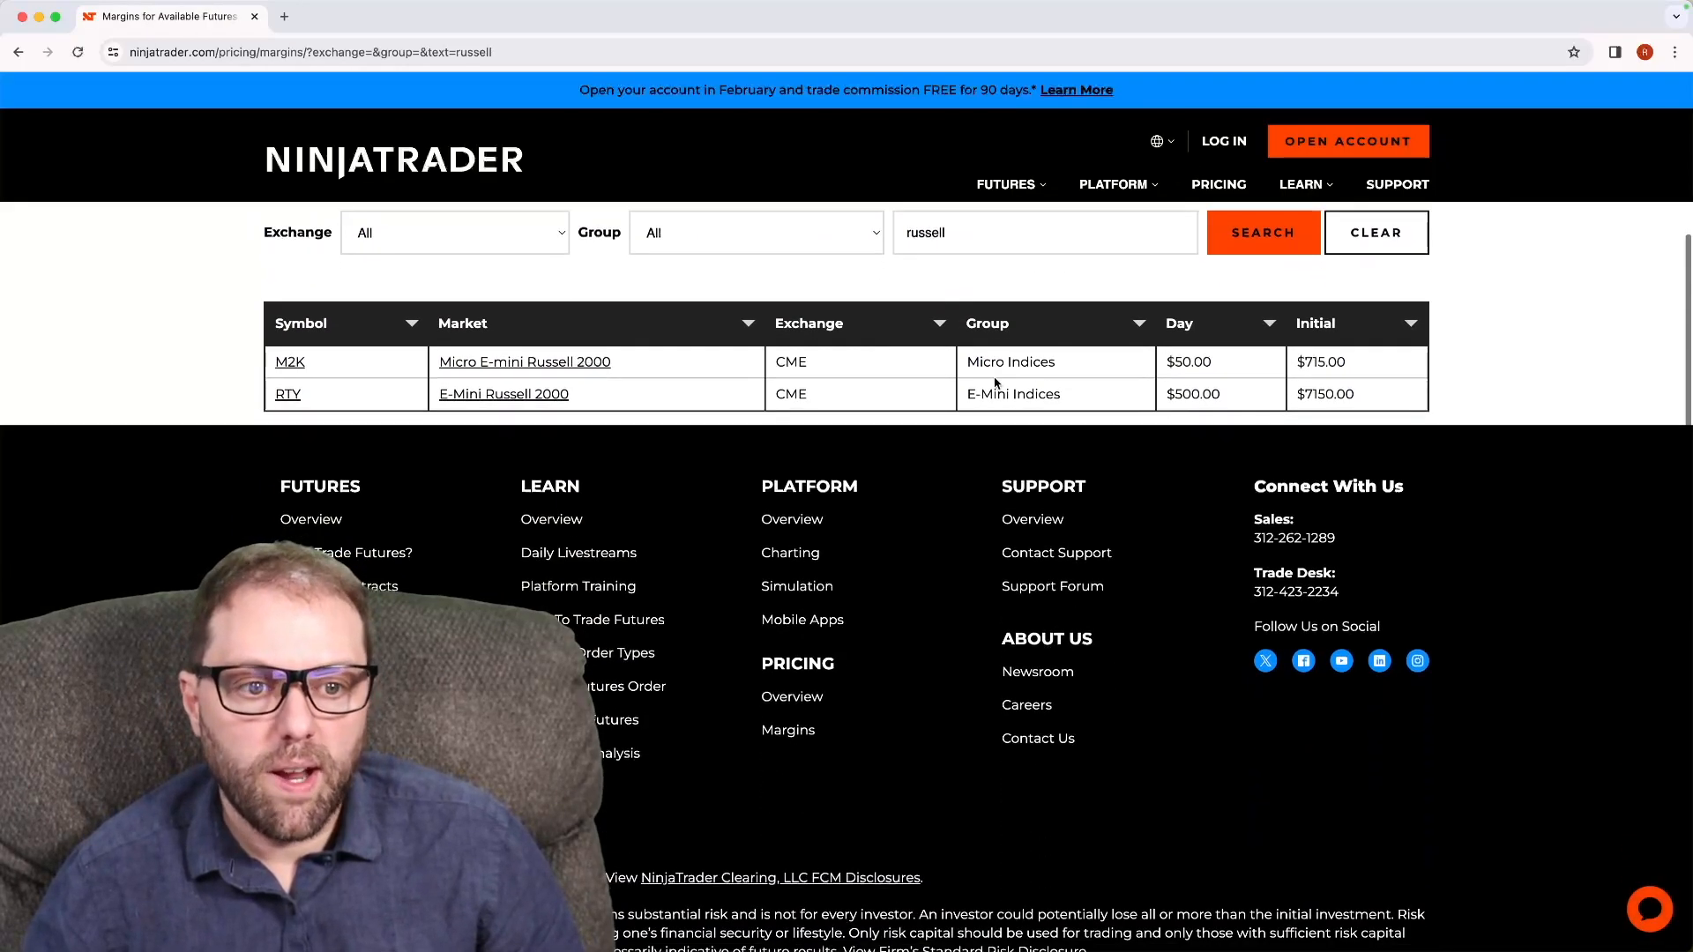
mouse_move(545, 374)
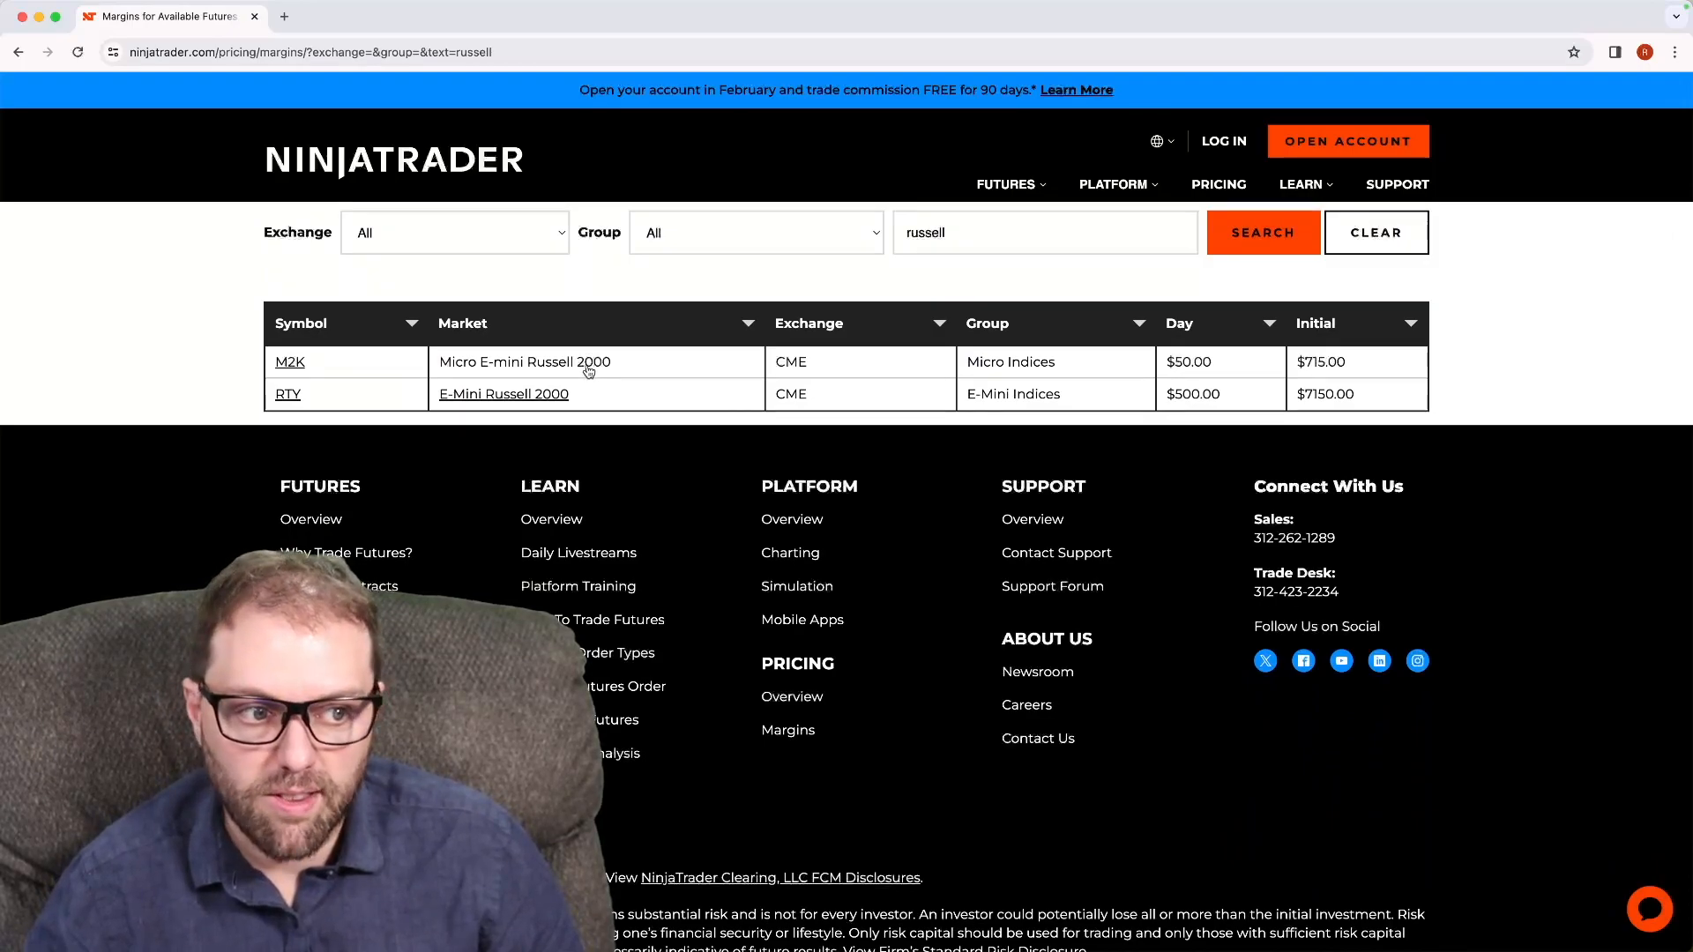
- Open the M2K Micro E-mini Russell 2000 row and review its margin details
click(288, 362)
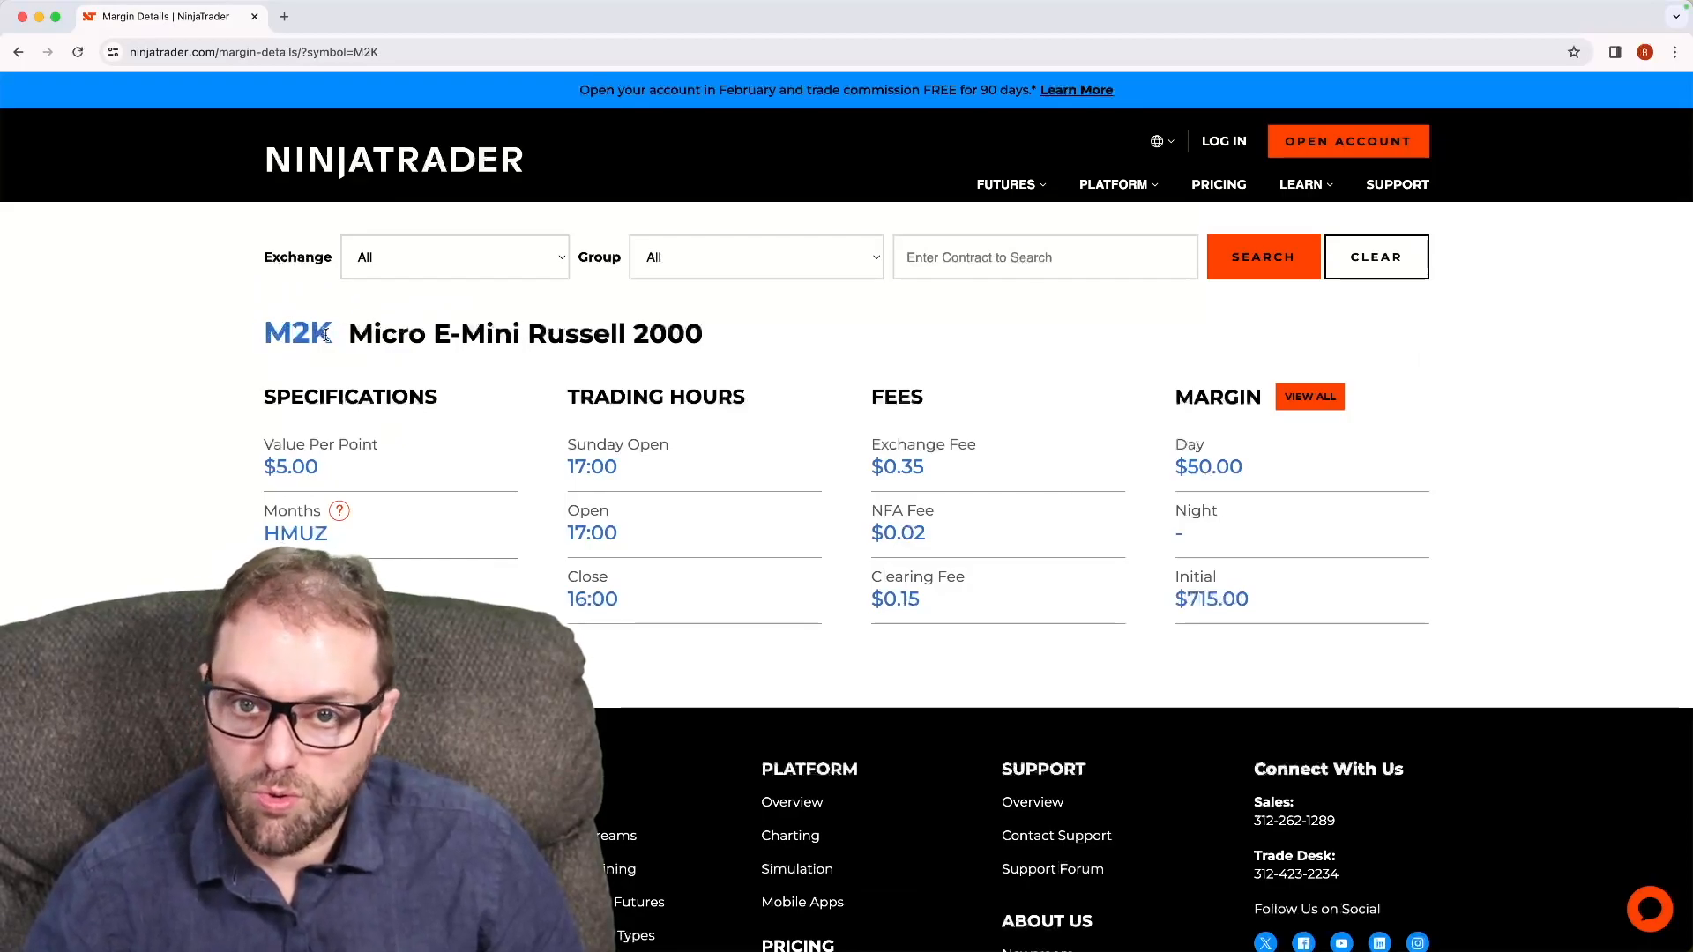
scroll(down, 3)
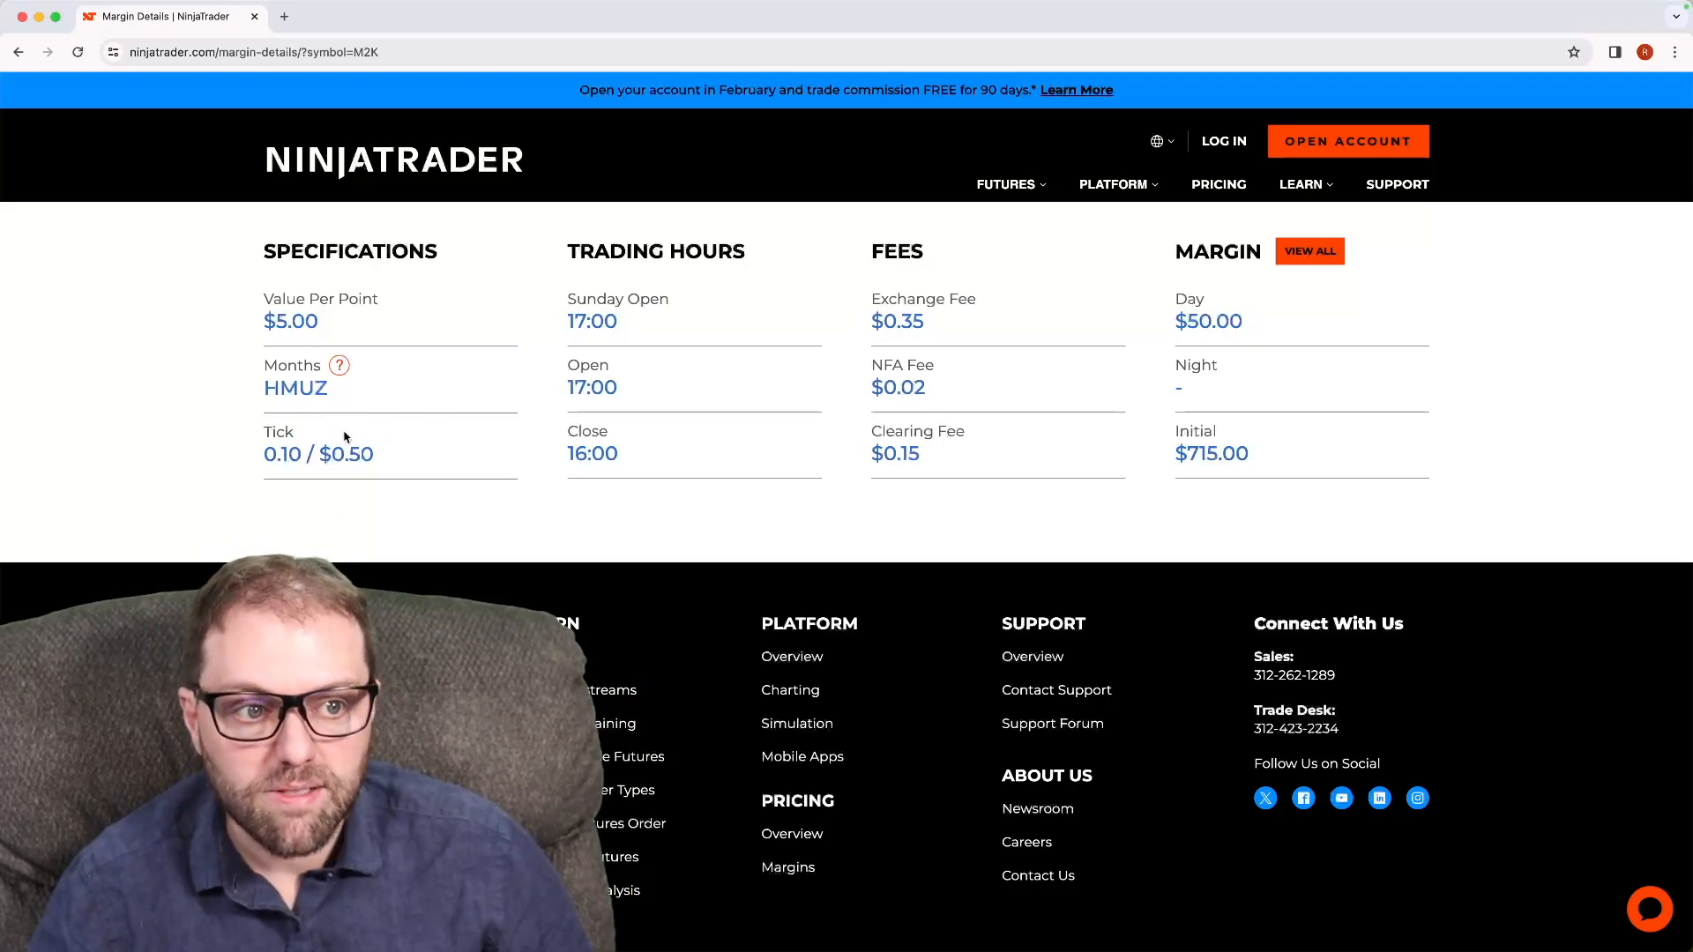
mouse_move(681, 272)
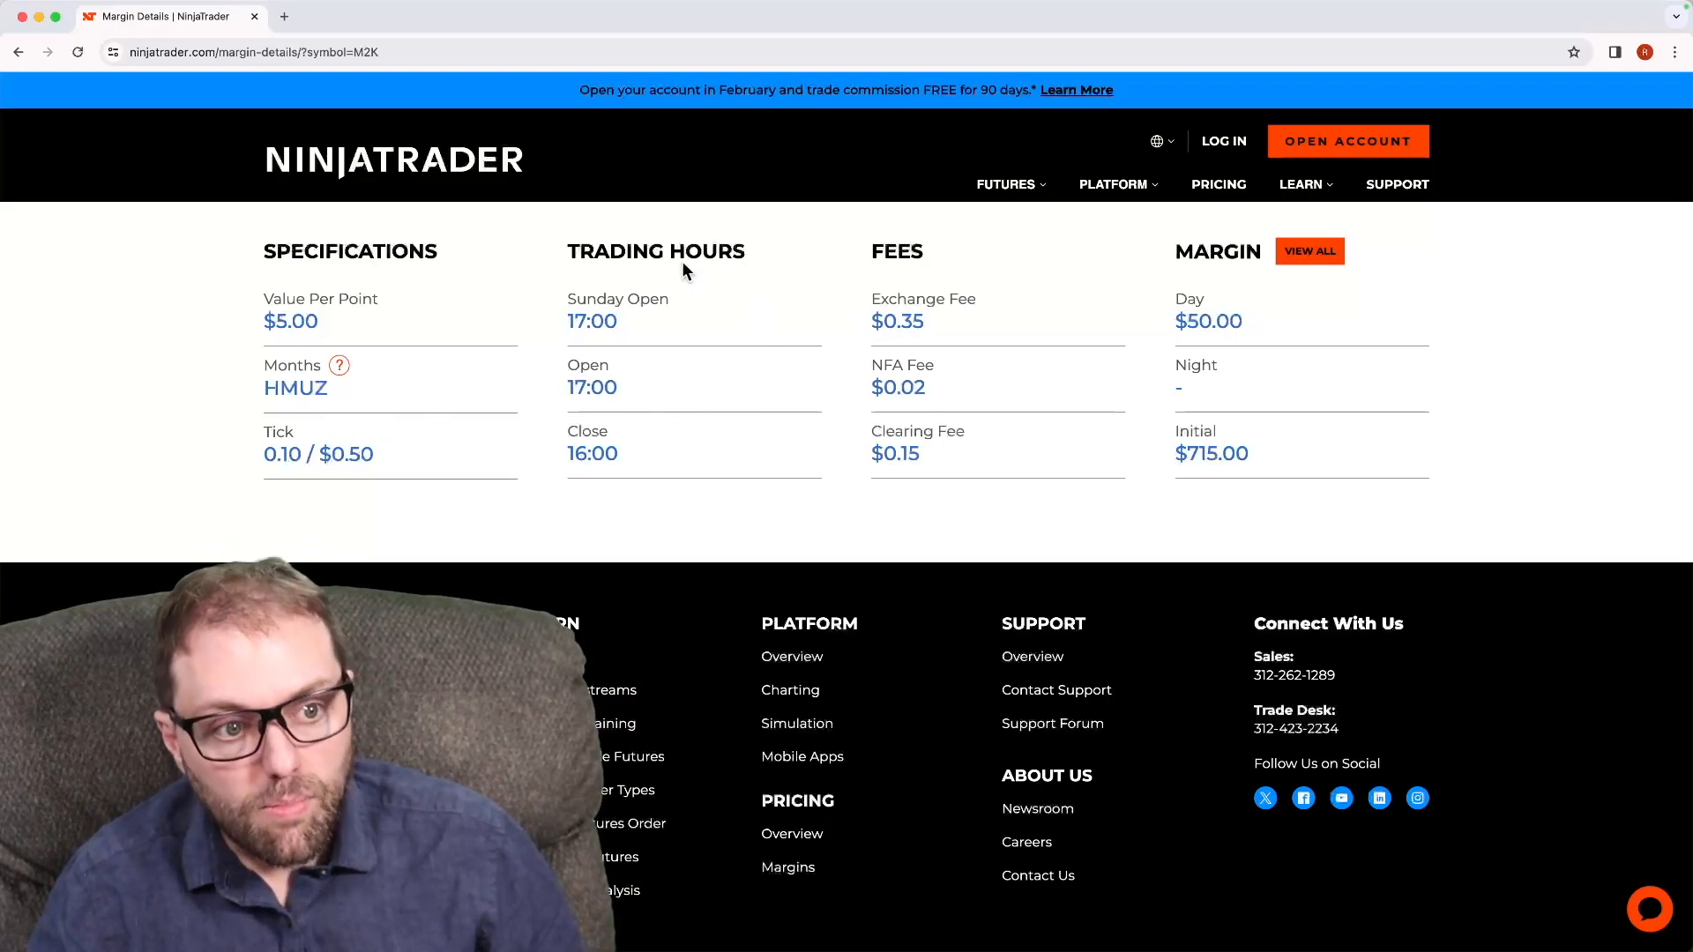
mouse_move(668, 279)
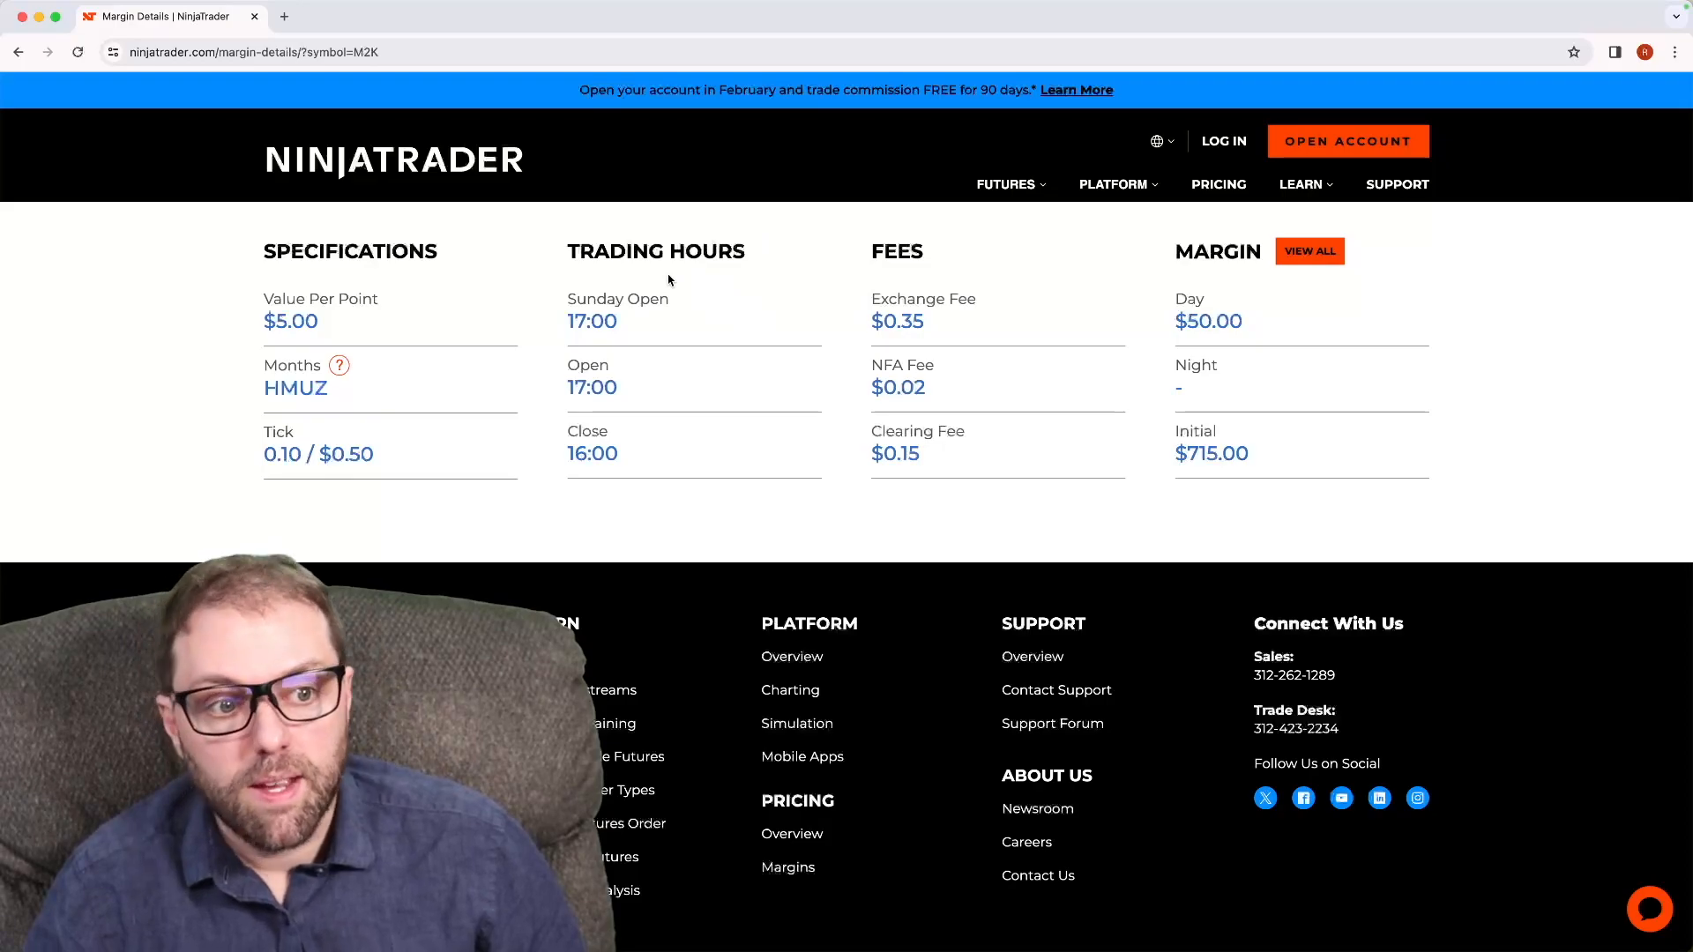
mouse_move(838, 441)
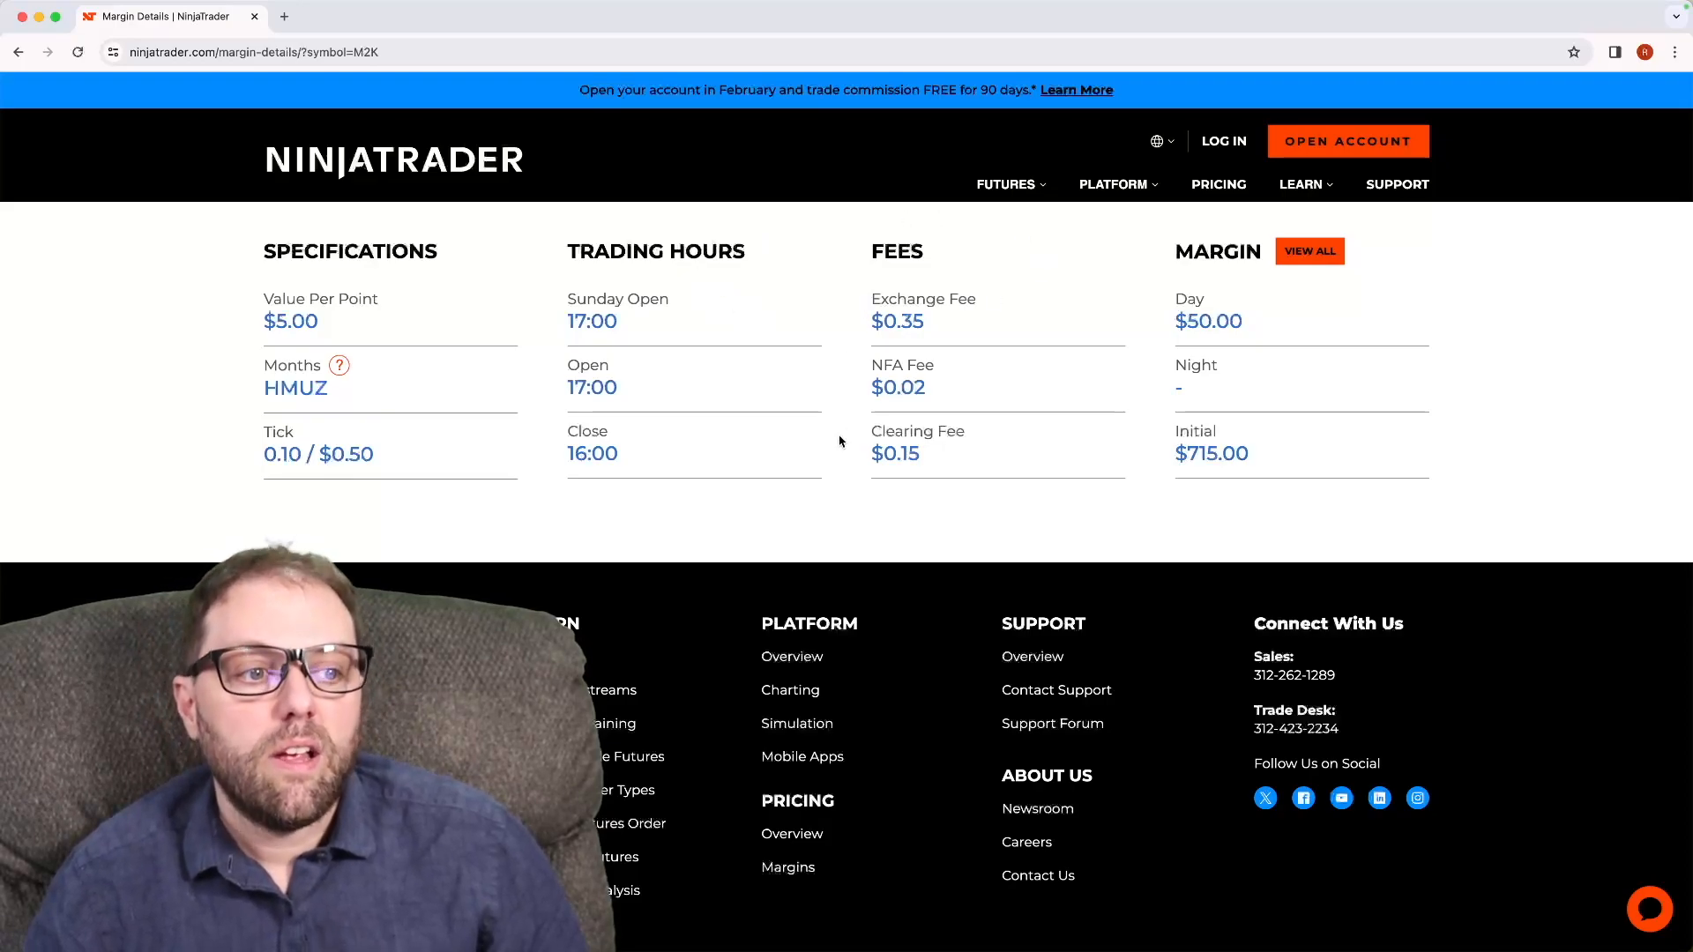
mouse_move(887, 291)
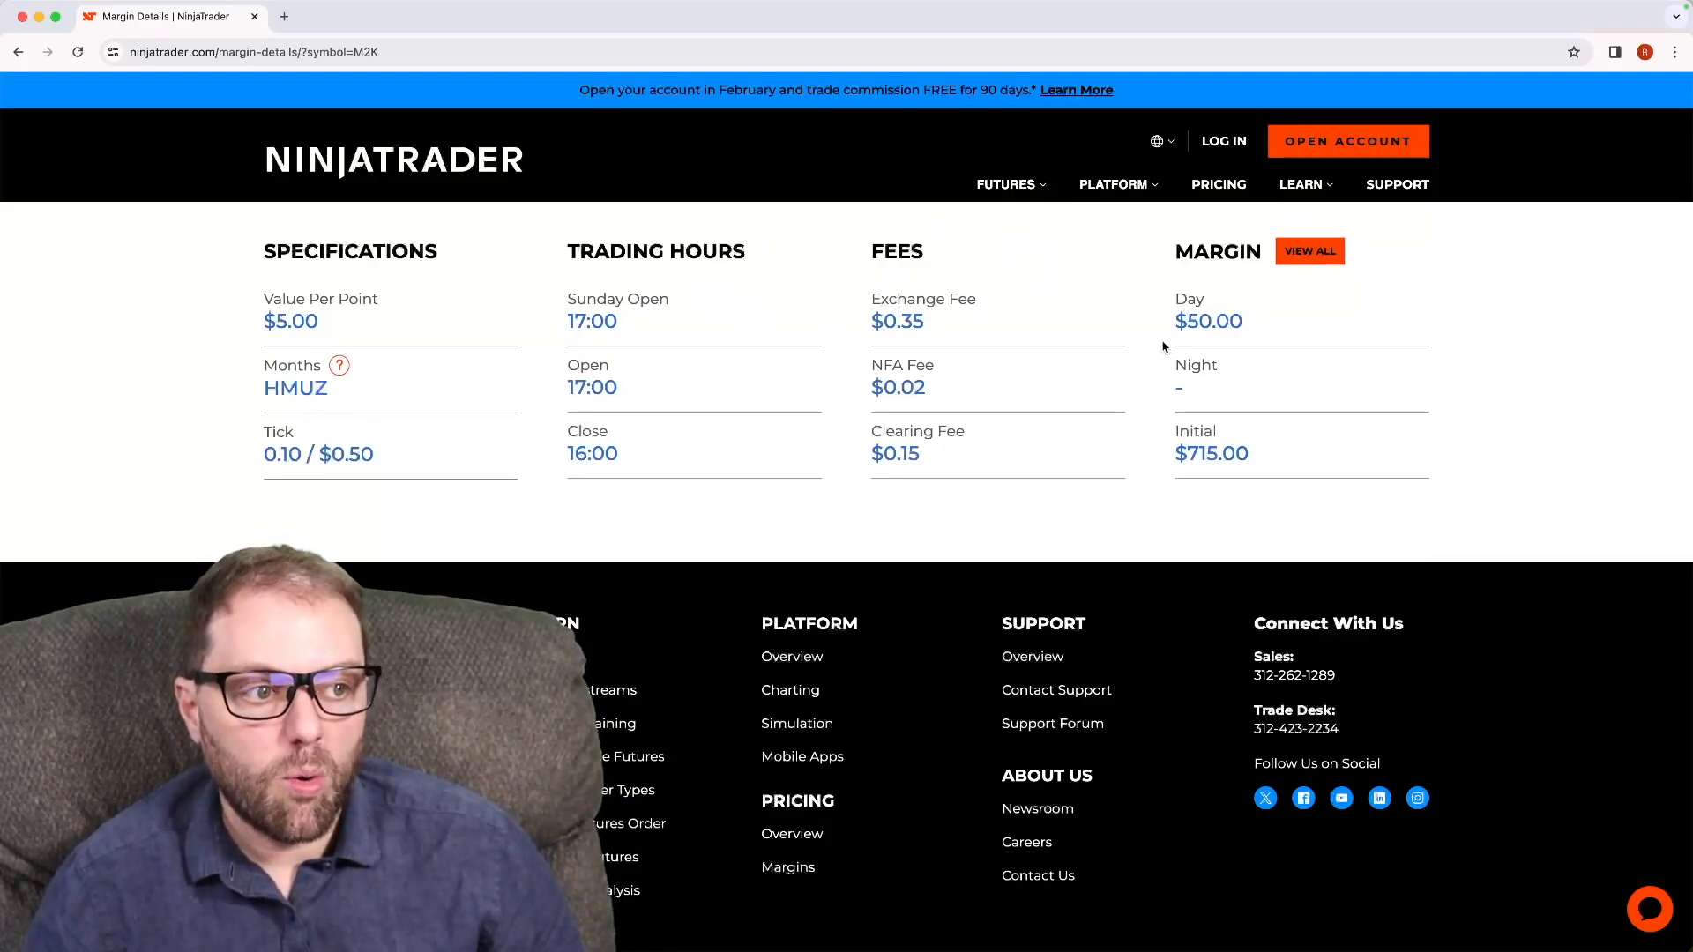
mouse_move(1151, 456)
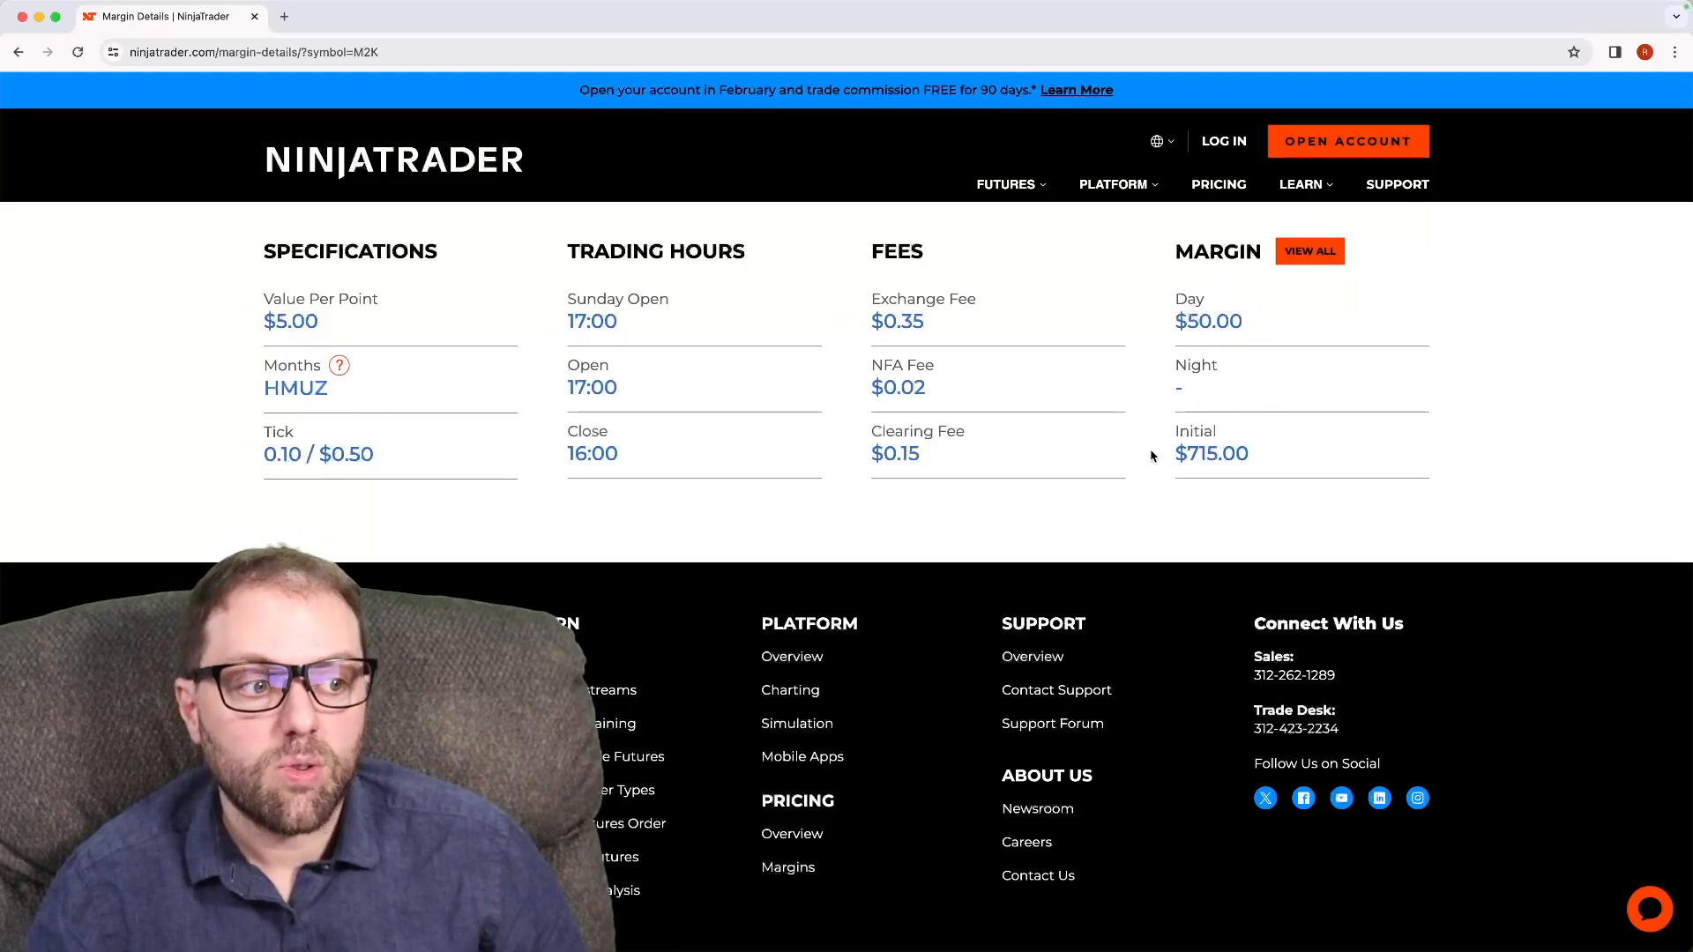